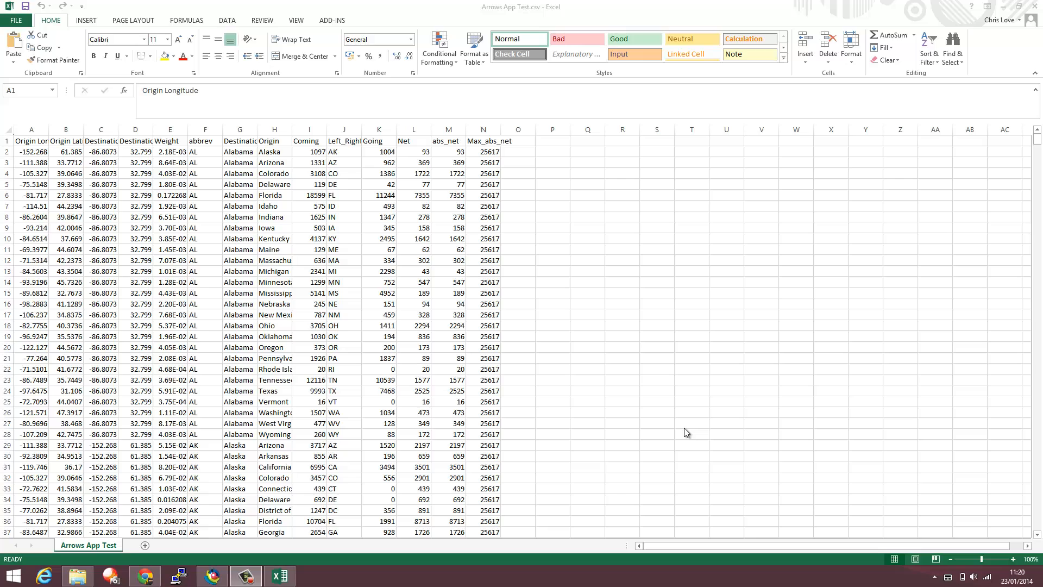
{"action": "mouse_move", "coordinate": [679, 435]}
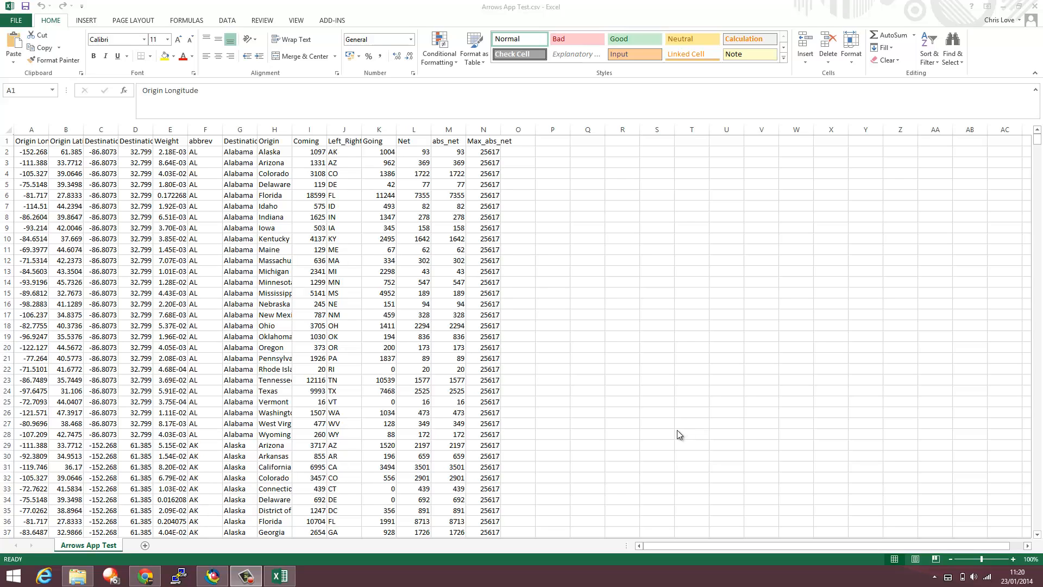
{"action": "mouse_move", "coordinate": [33, 144]}
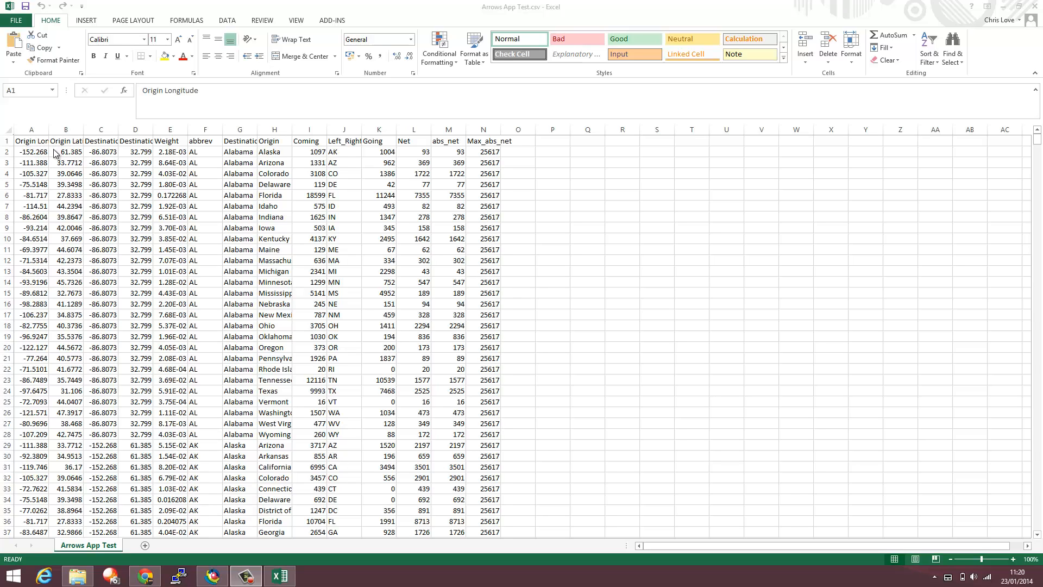
{"action": "mouse_move", "coordinate": [94, 200]}
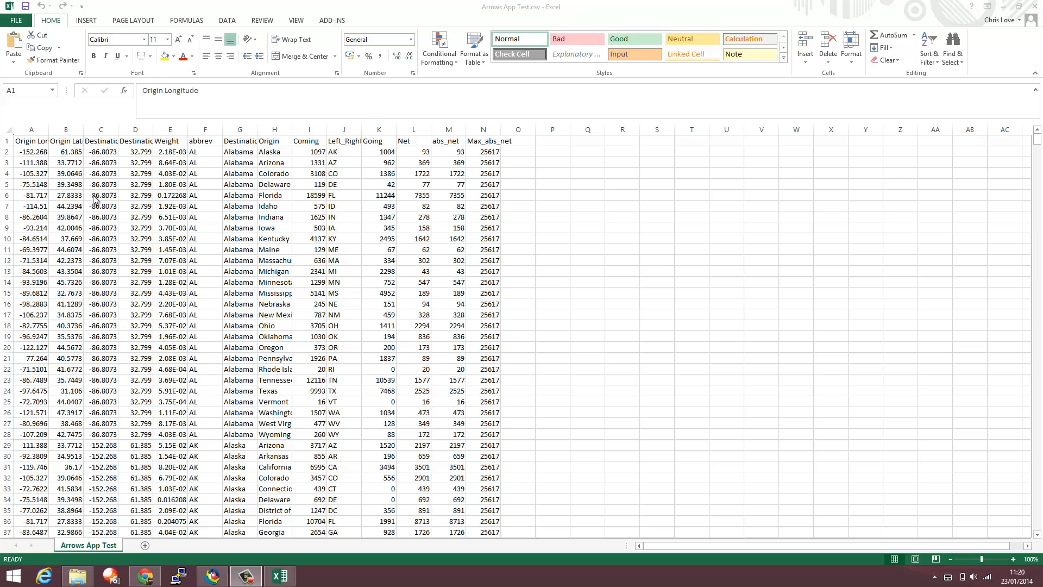
{"action": "mouse_move", "coordinate": [92, 151]}
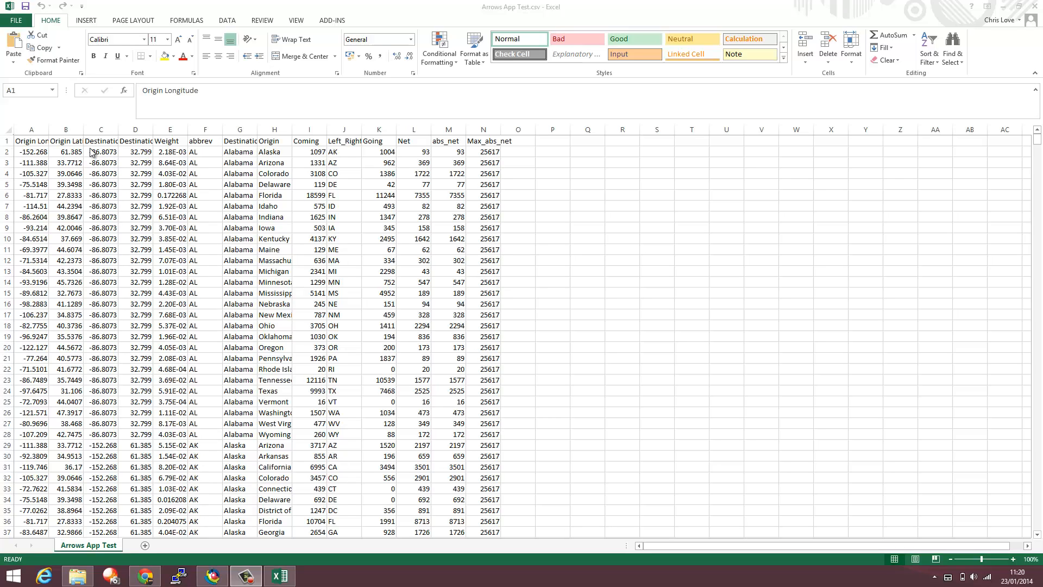
{"action": "mouse_move", "coordinate": [165, 158]}
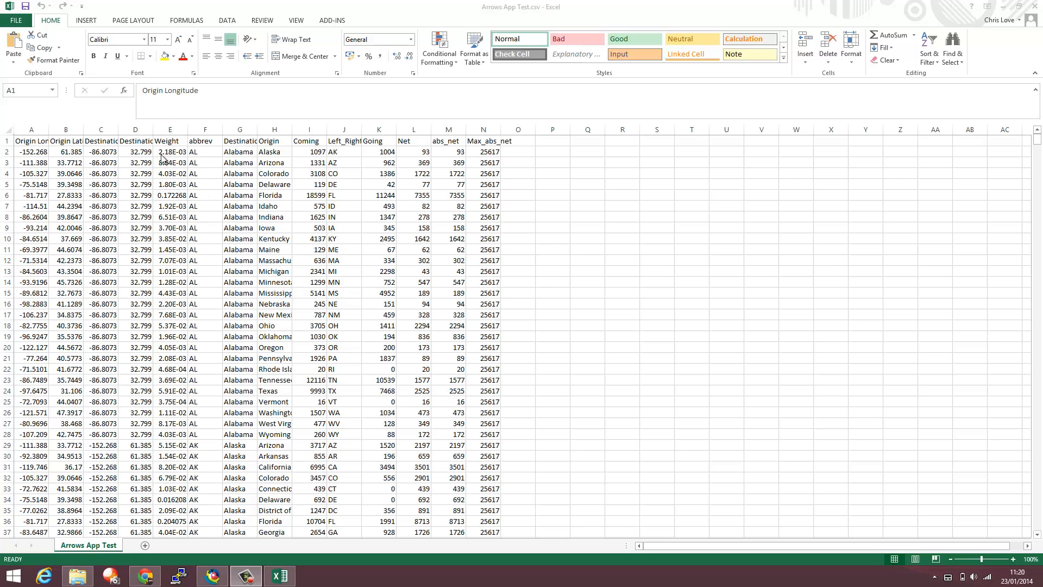
{"action": "mouse_move", "coordinate": [284, 151]}
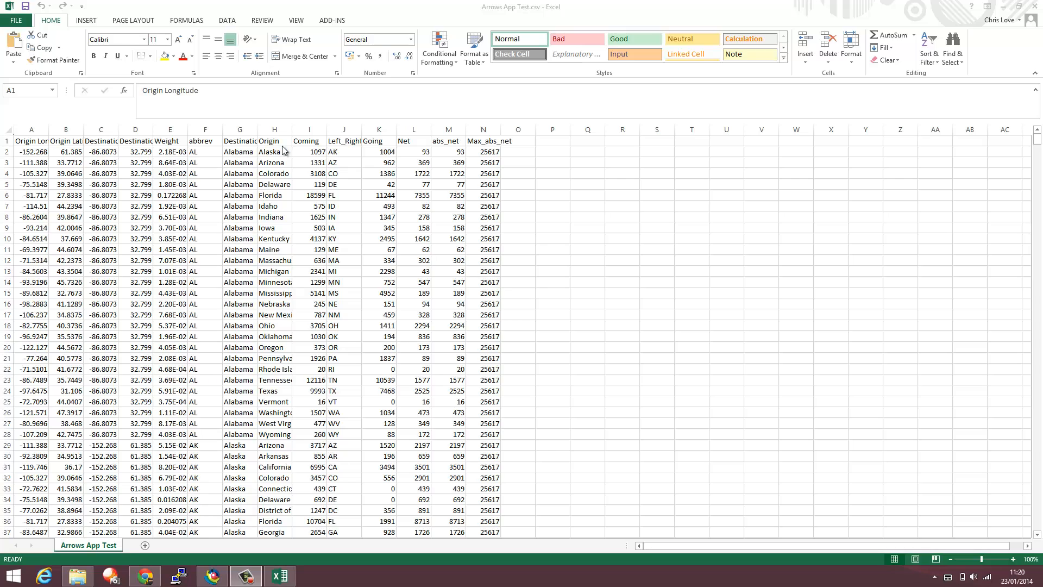
Close the Arrows App Test spreadsheet in Excel to reveal its Test Data folder
{"action": "left_click", "coordinate": [273, 140]}
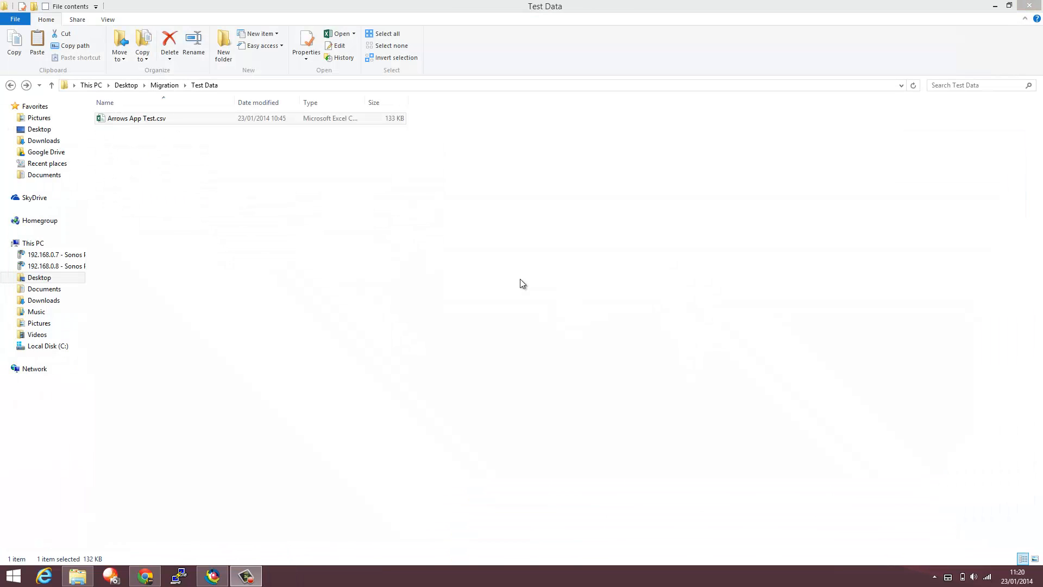
Switch to the Alteryx gallery and open the Tableau Arrow Generation app's detail page
{"action": "left_click", "coordinate": [144, 575]}
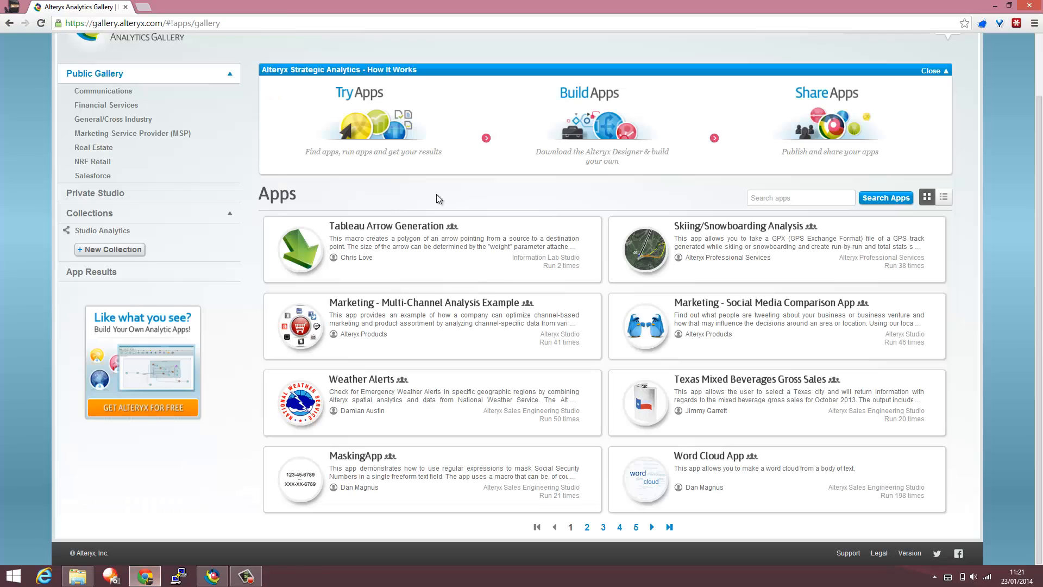
{"action": "scroll", "scroll_direction": "up", "scroll_amount": 3}
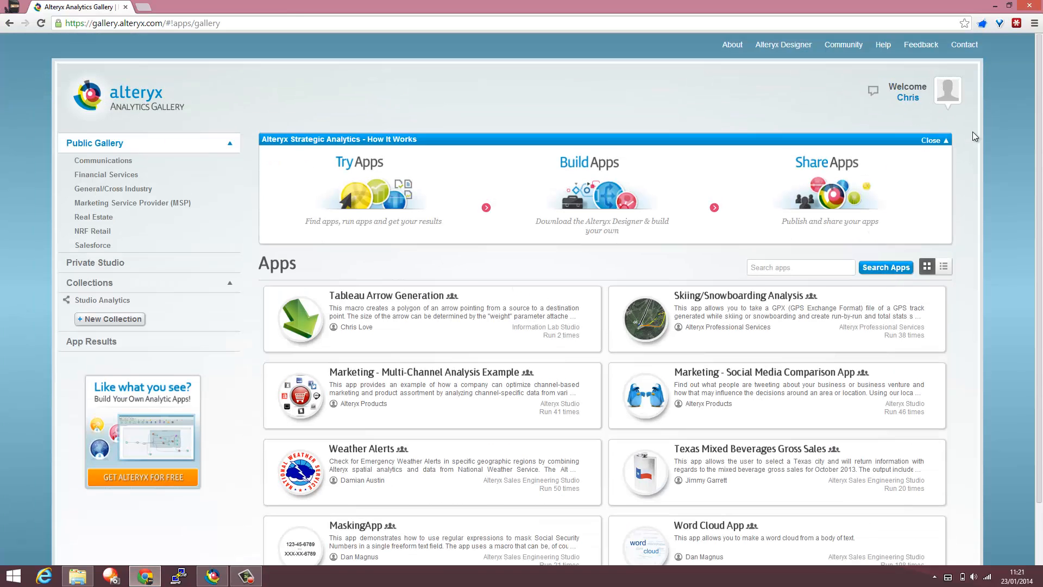
{"action": "mouse_move", "coordinate": [439, 308]}
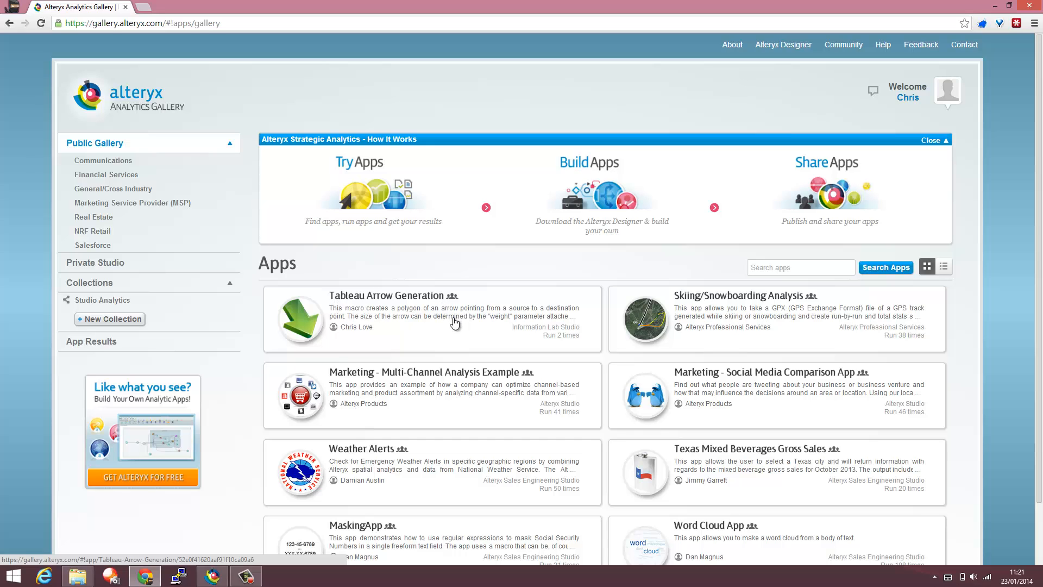
{"action": "mouse_move", "coordinate": [383, 301]}
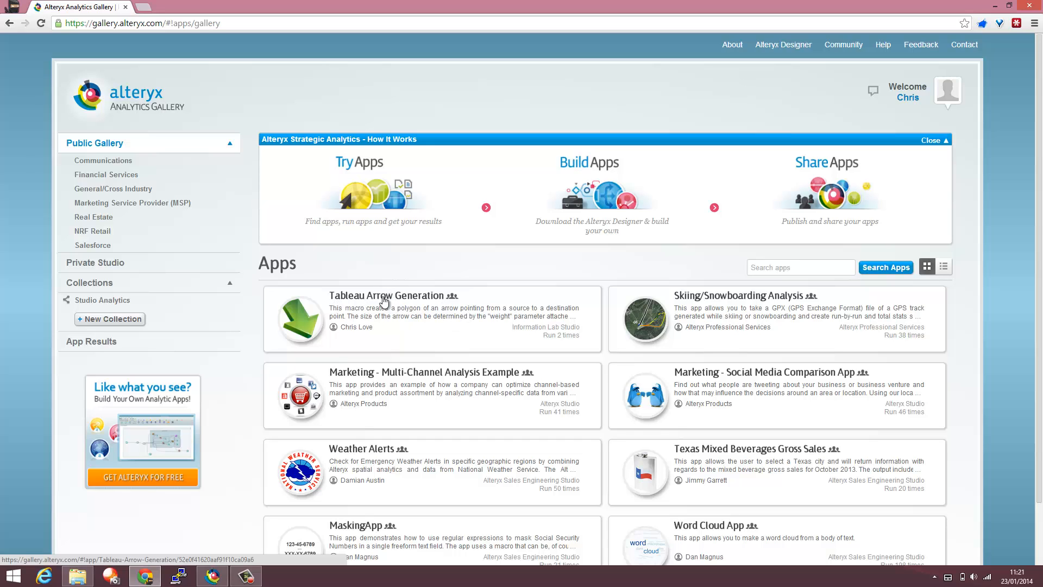
{"action": "left_click", "coordinate": [388, 295]}
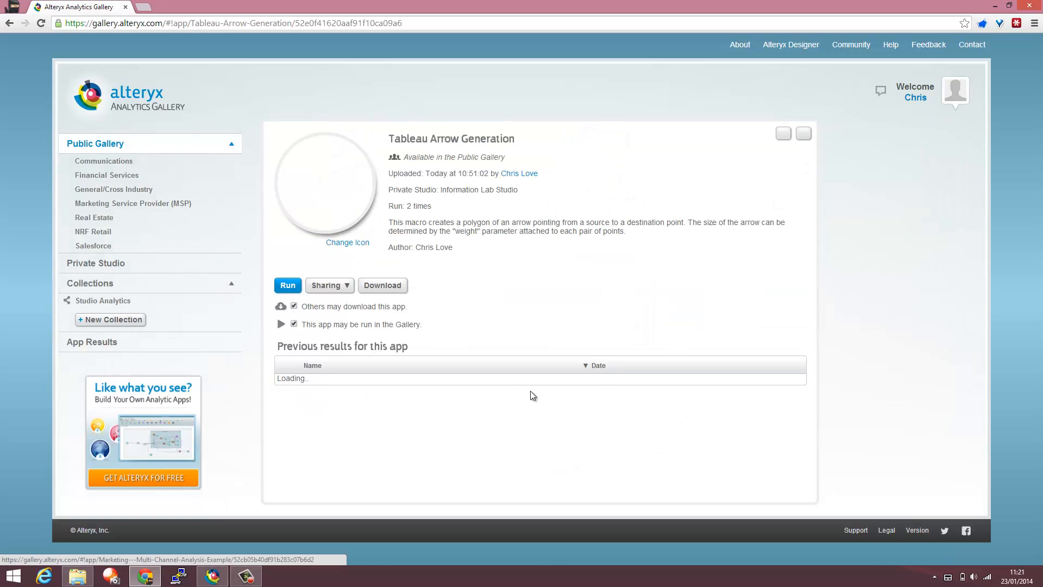
Start the app's run form and upload Arrows App Test.csv as input
{"action": "left_click", "coordinate": [288, 285]}
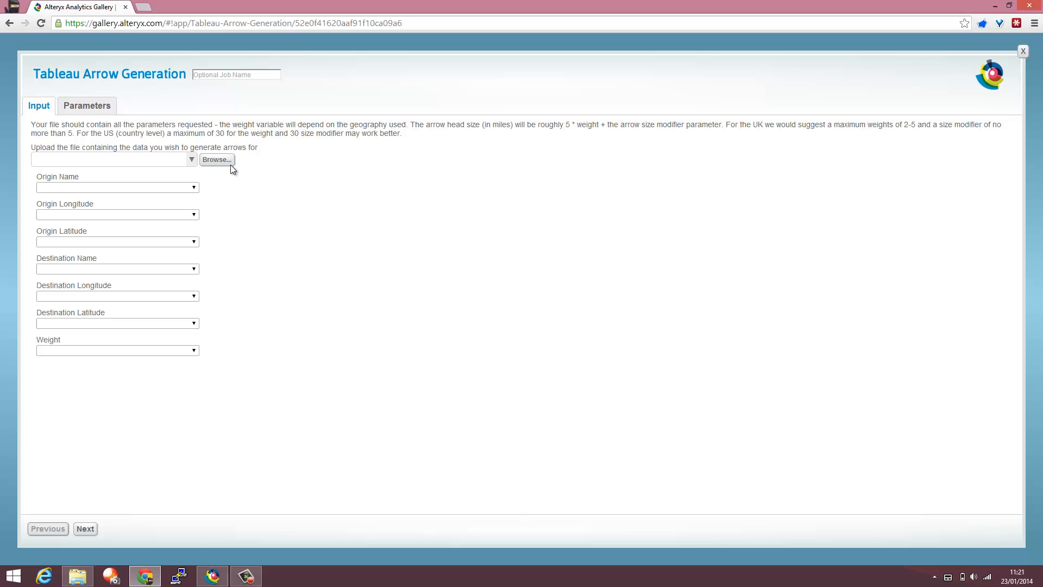
{"action": "mouse_move", "coordinate": [211, 170]}
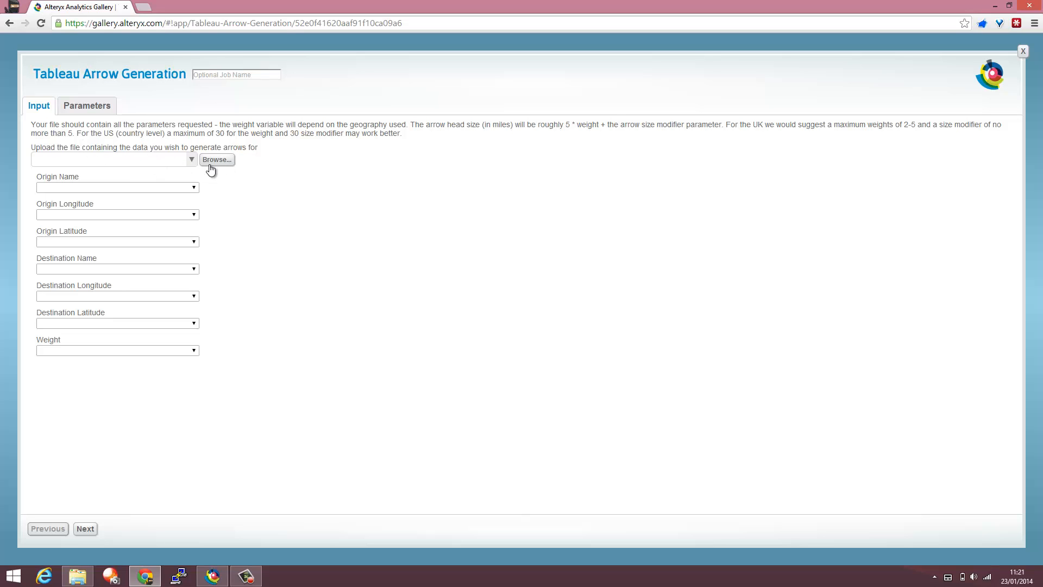
{"action": "left_click", "coordinate": [216, 159]}
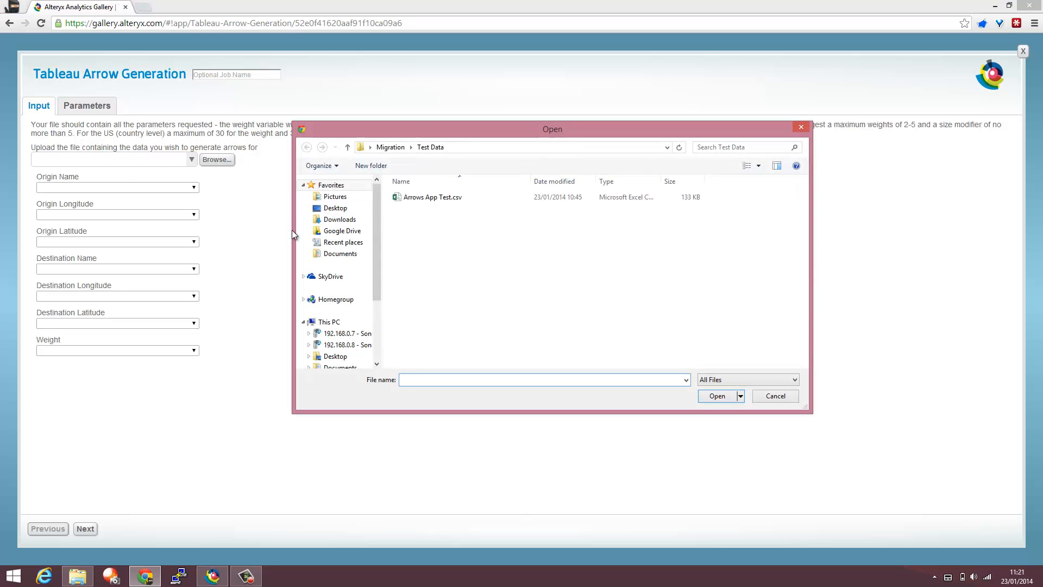
{"action": "left_click", "coordinate": [717, 396]}
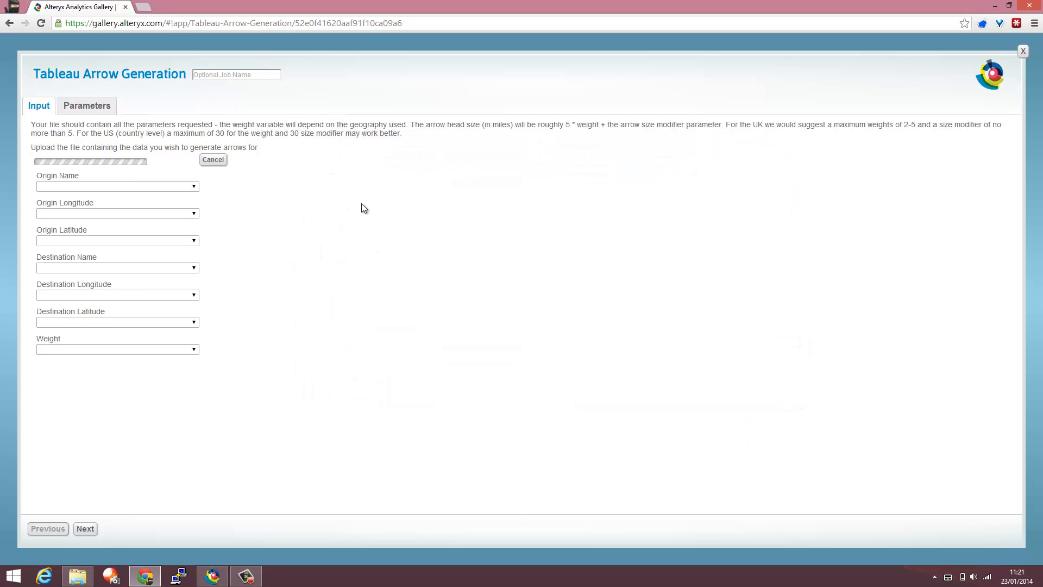
{"action": "mouse_move", "coordinate": [390, 228]}
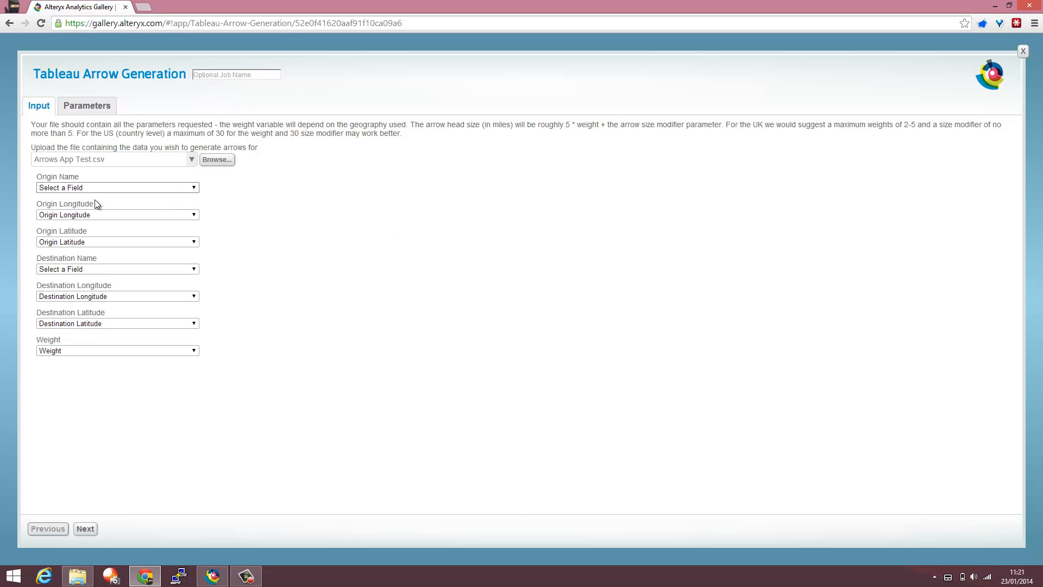
{"action": "mouse_move", "coordinate": [289, 384]}
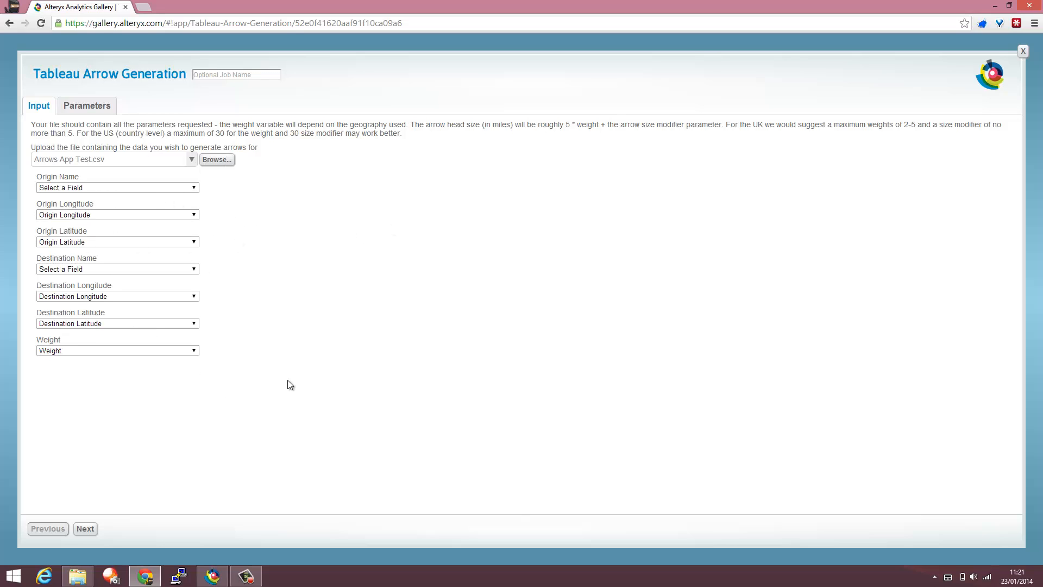
{"action": "mouse_move", "coordinate": [95, 241]}
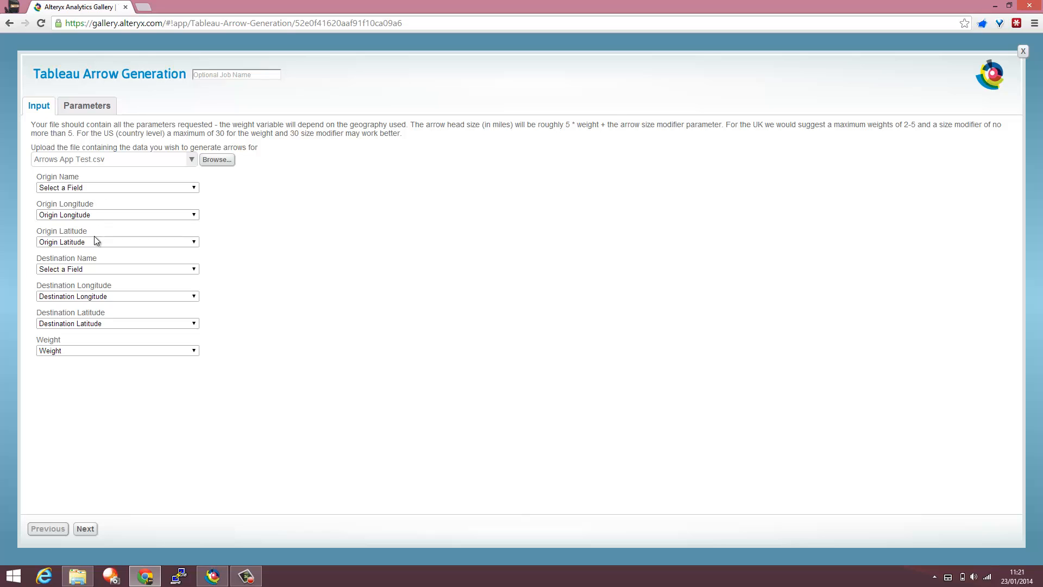
{"action": "mouse_move", "coordinate": [207, 194]}
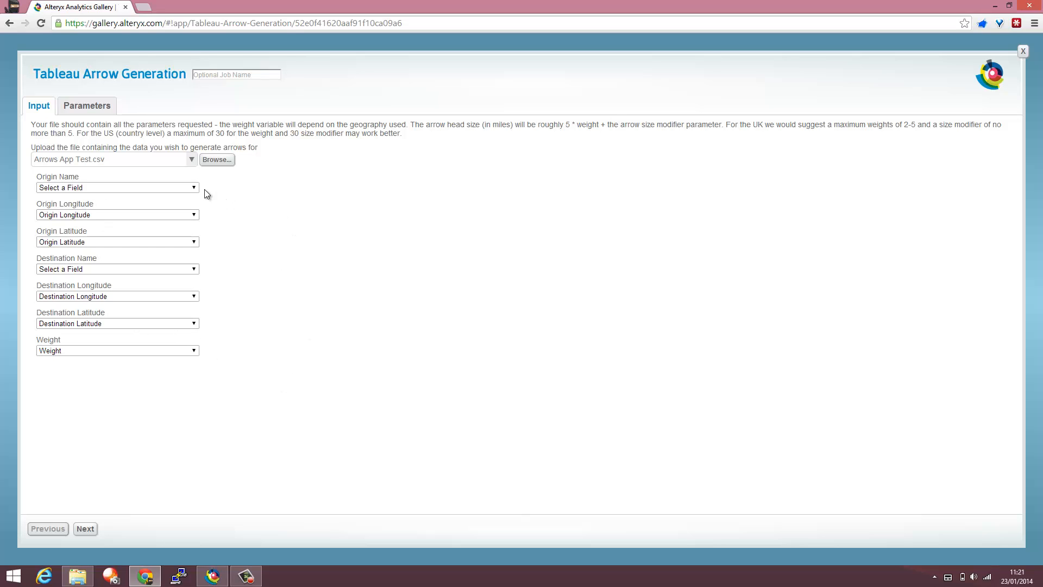
Map Origin and Destination as the name fields, then review the Input tab mappings
{"action": "left_click", "coordinate": [116, 187]}
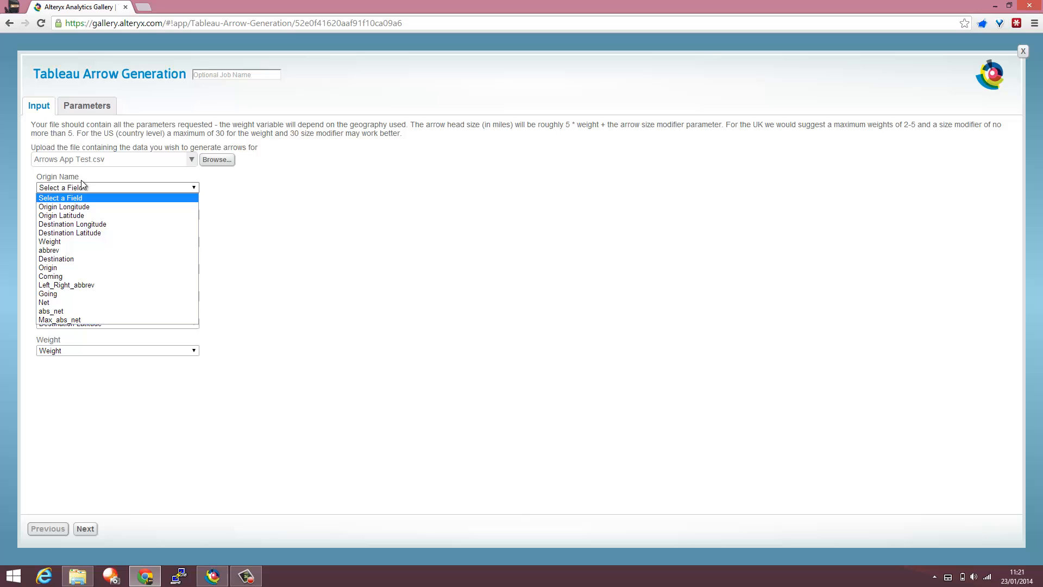
{"action": "left_click", "coordinate": [47, 267]}
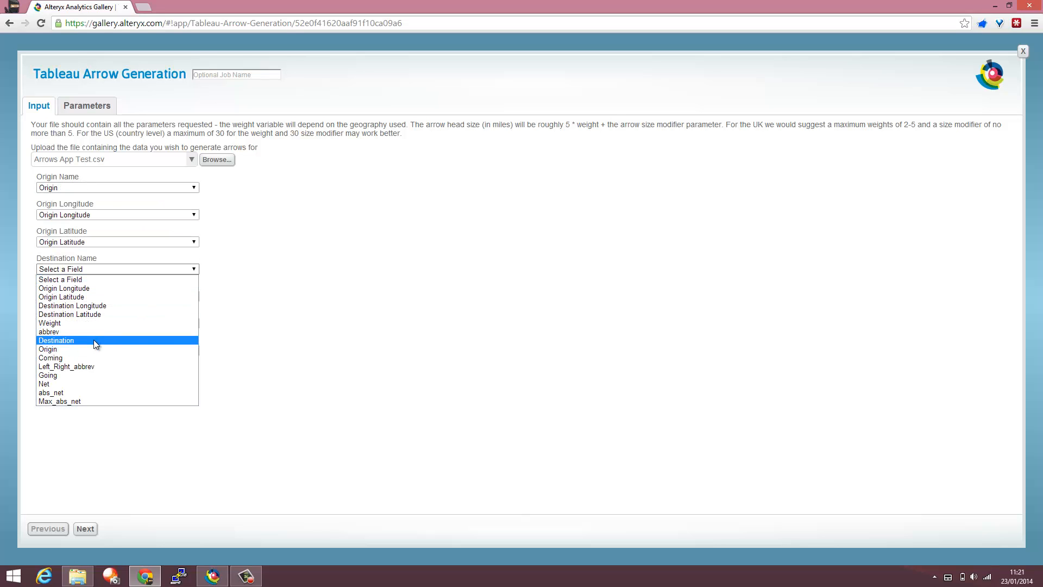
{"action": "left_click", "coordinate": [56, 340]}
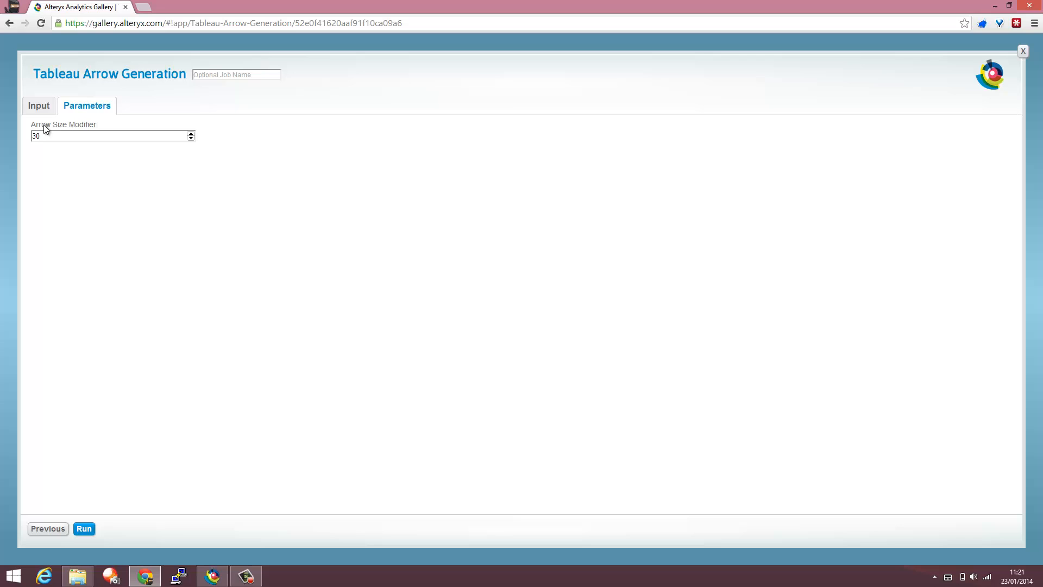
{"action": "mouse_move", "coordinate": [113, 185]}
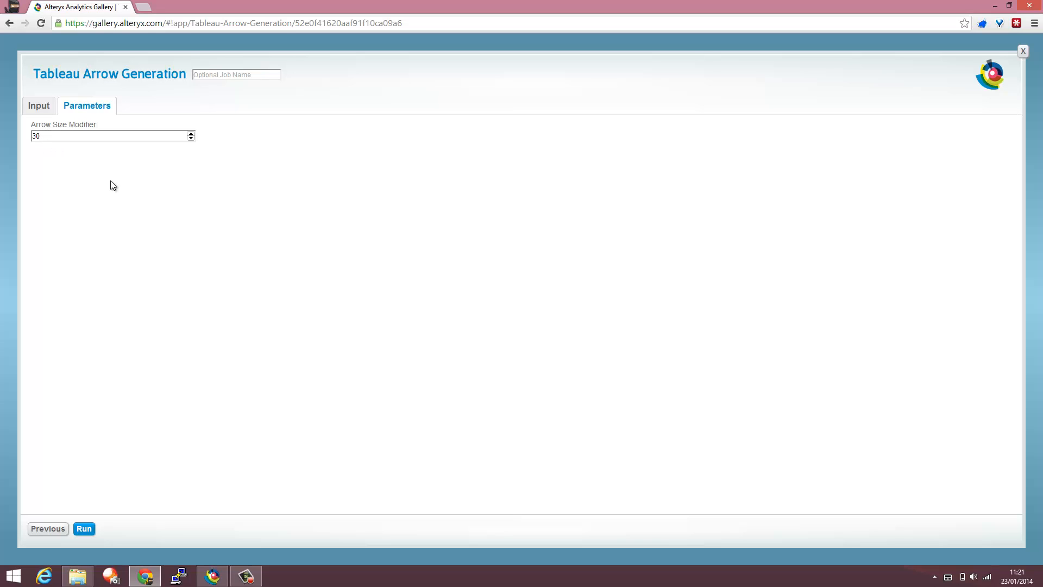
{"action": "mouse_move", "coordinate": [39, 110]}
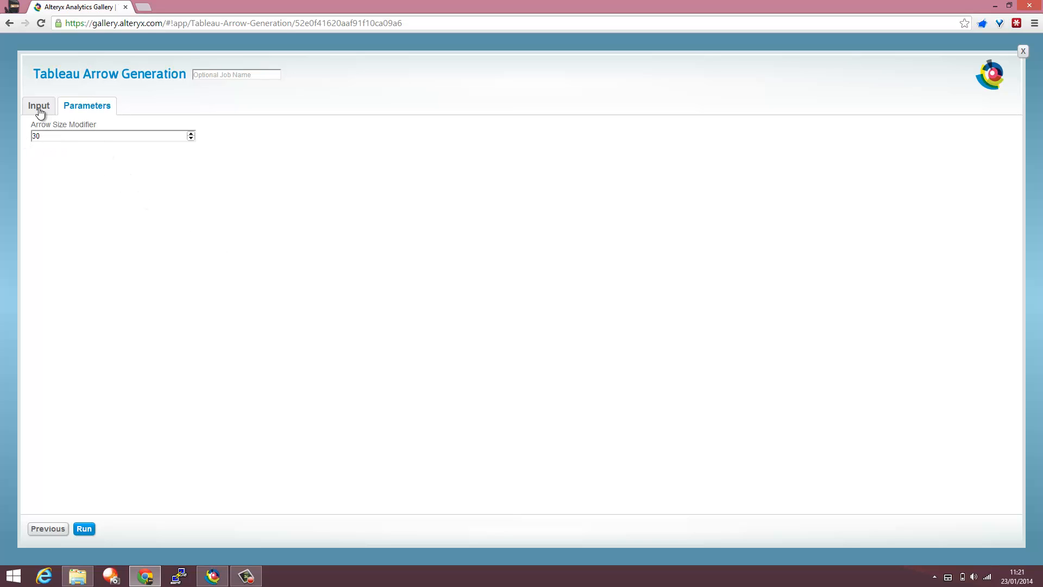
{"action": "left_click", "coordinate": [38, 104]}
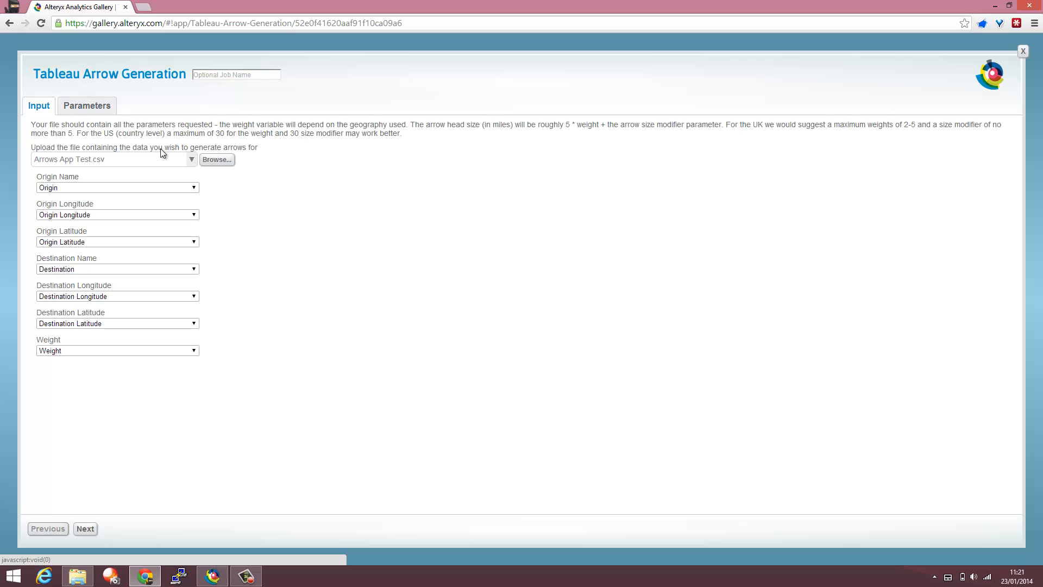
{"action": "mouse_move", "coordinate": [341, 124]}
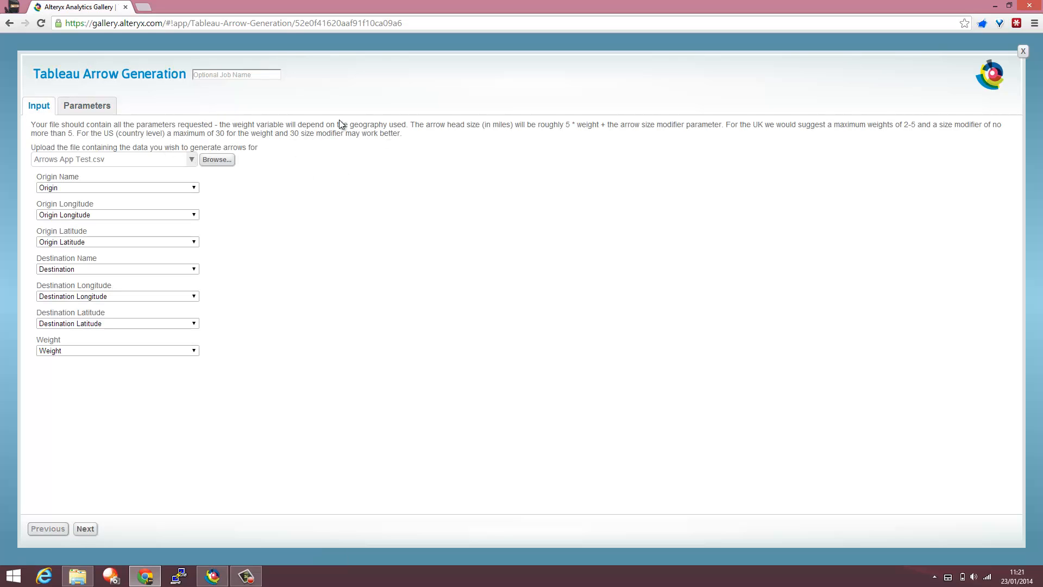
{"action": "mouse_move", "coordinate": [308, 241]}
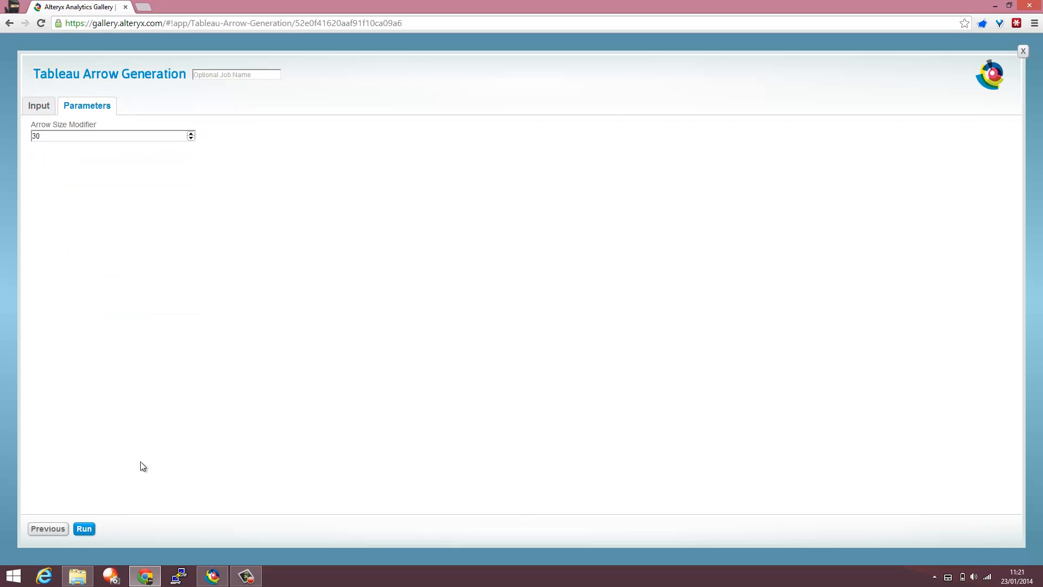
Run the arrow generation job and dismiss the job-completed notice
{"action": "left_click", "coordinate": [84, 528]}
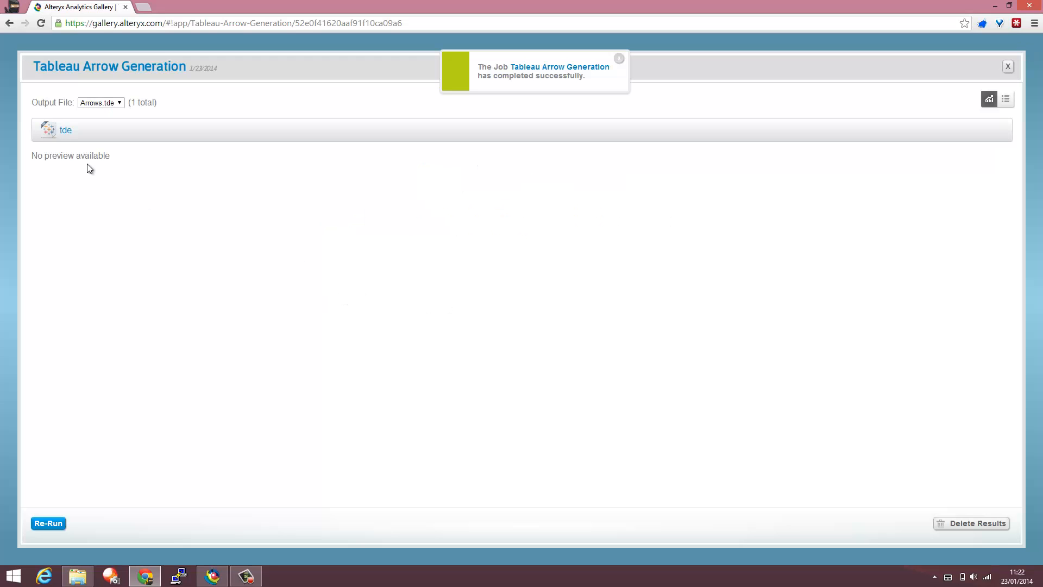
{"action": "mouse_move", "coordinate": [616, 60]}
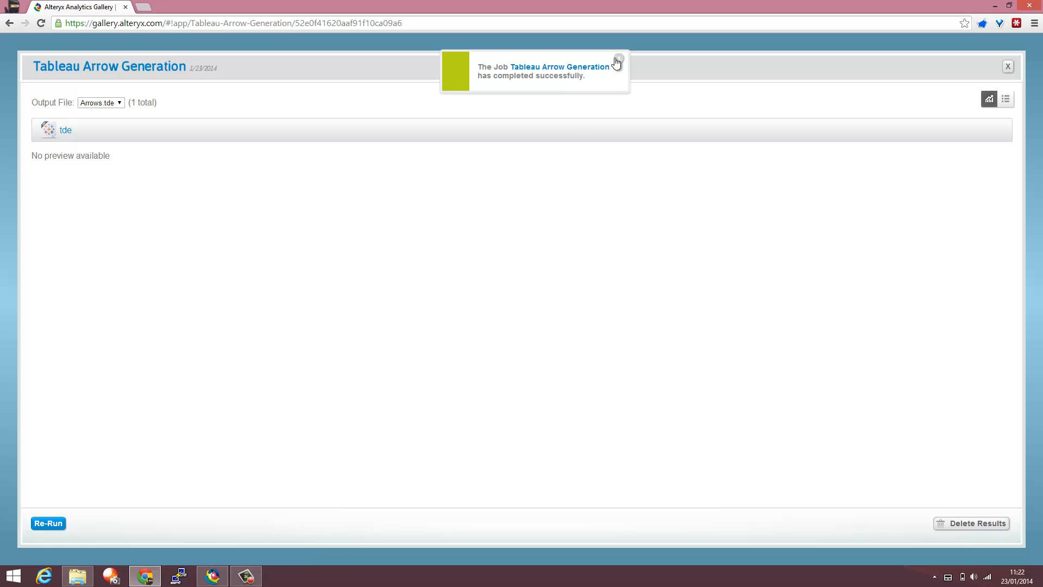
{"action": "left_click", "coordinate": [617, 60]}
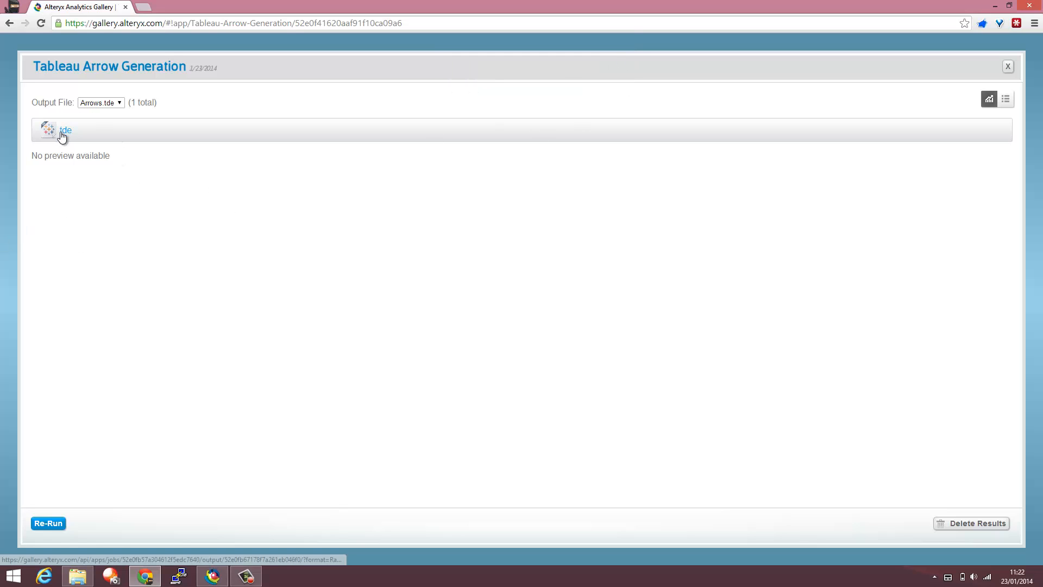
{"action": "mouse_move", "coordinate": [457, 208]}
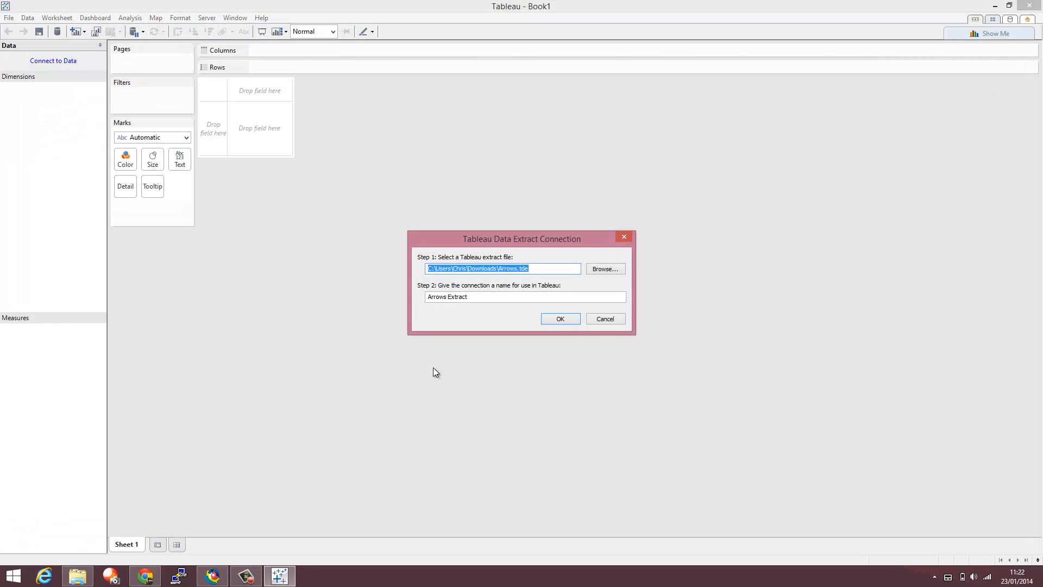
Connect Tableau to Arrows.tde as the Arrows Extract data source
{"action": "left_click", "coordinate": [559, 319]}
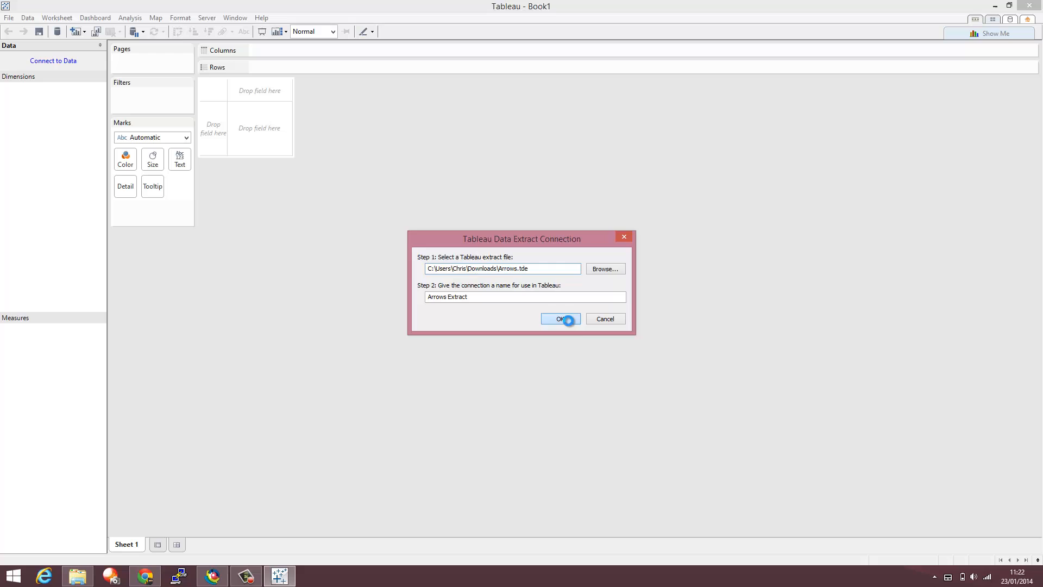
{"action": "left_click", "coordinate": [559, 319]}
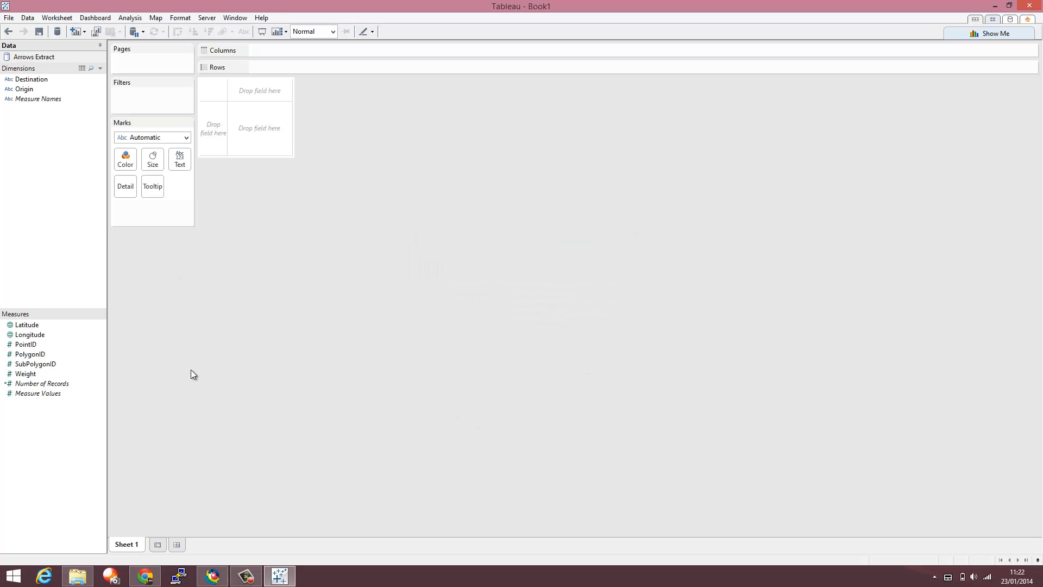
{"action": "mouse_move", "coordinate": [33, 361]}
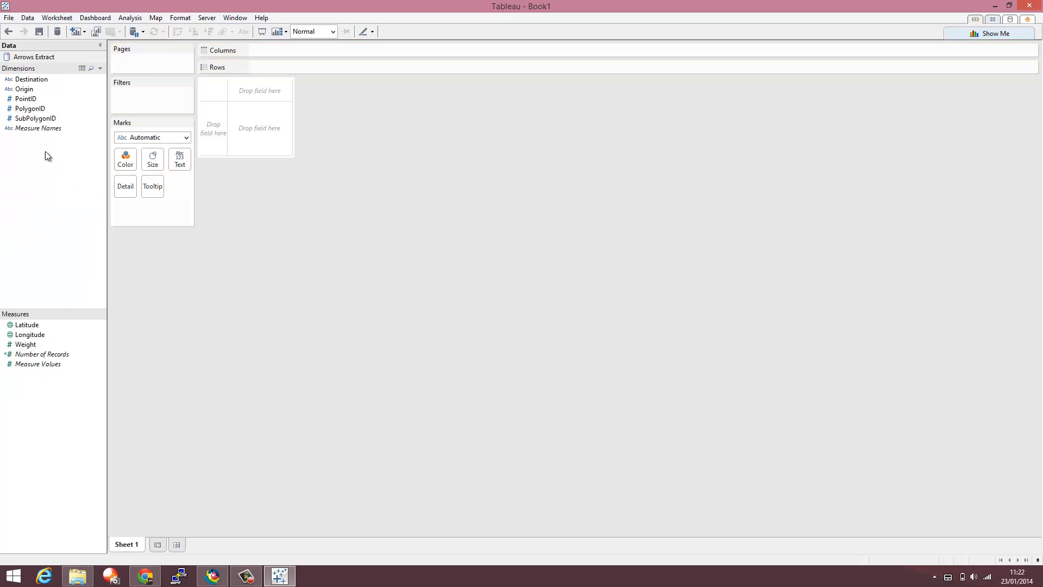
{"action": "mouse_move", "coordinate": [101, 389]}
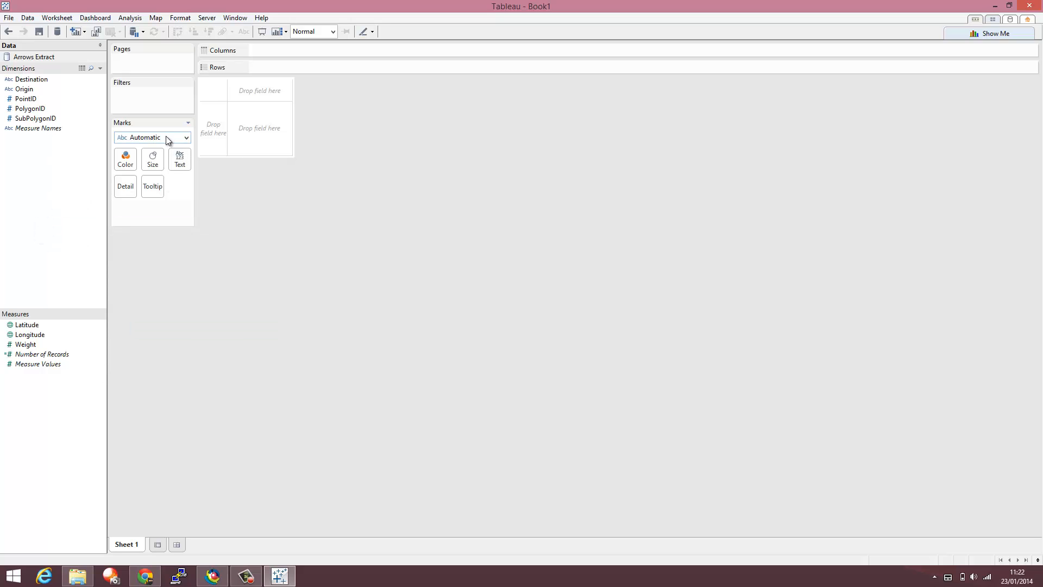
Set marks to Polygon and add PolygonID and SubPolygonID to Detail
{"action": "left_click", "coordinate": [152, 137]}
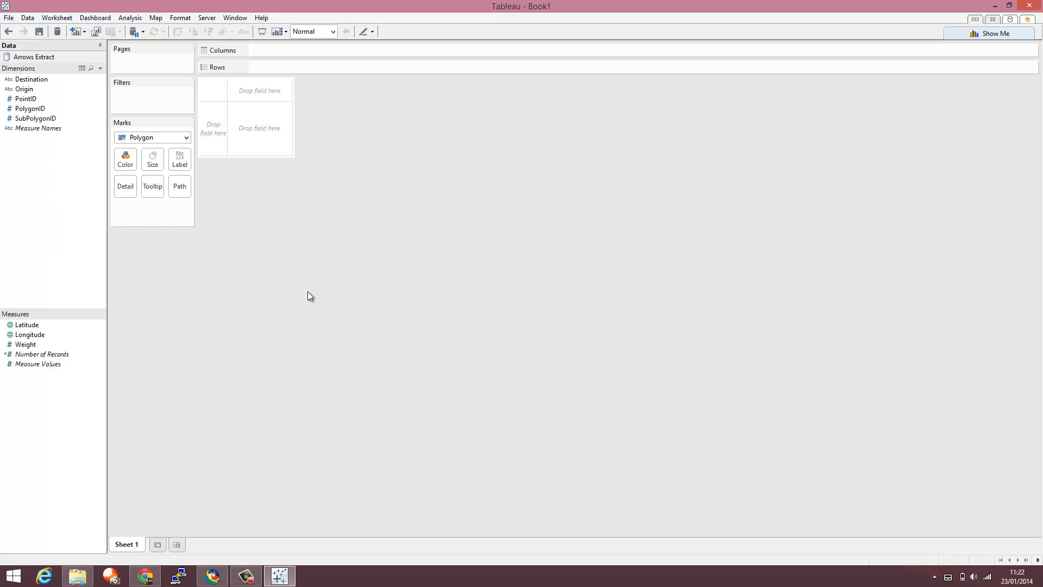
{"action": "mouse_move", "coordinate": [21, 108]}
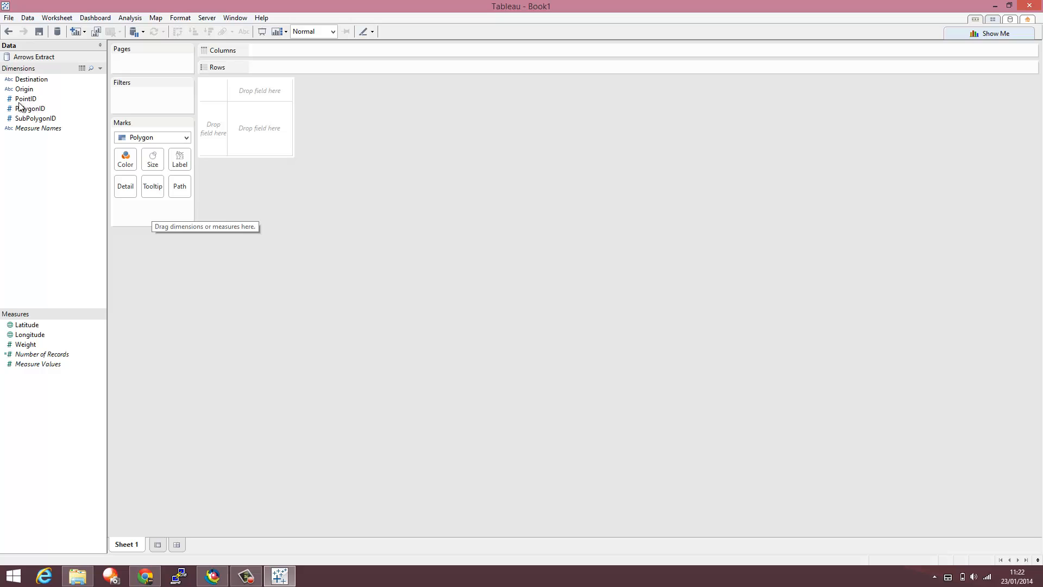
{"action": "left_click_drag", "start_coordinate": [31, 109], "coordinate": [143, 208]}
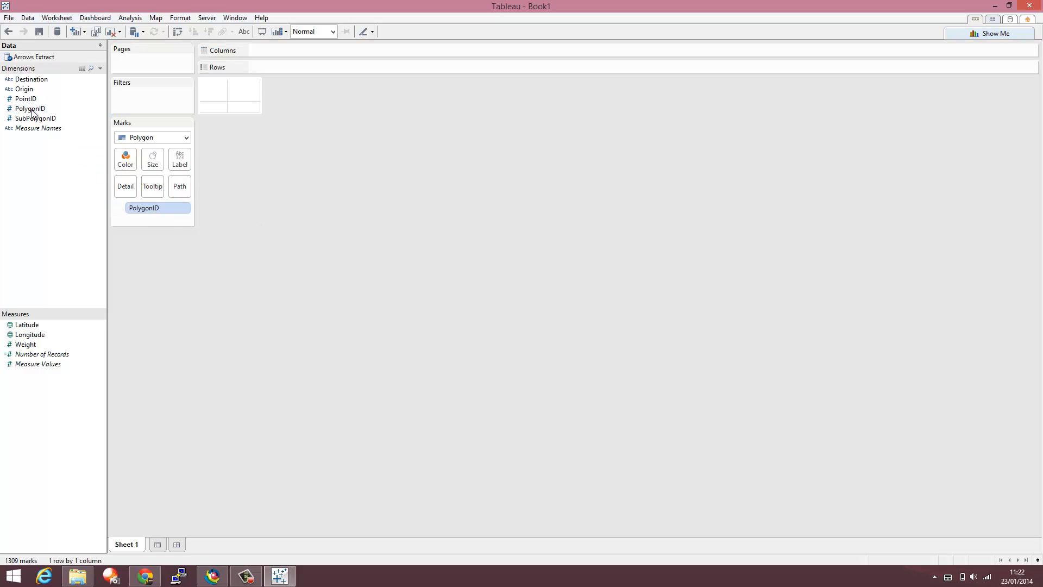
{"action": "left_click_drag", "start_coordinate": [36, 118], "coordinate": [152, 221]}
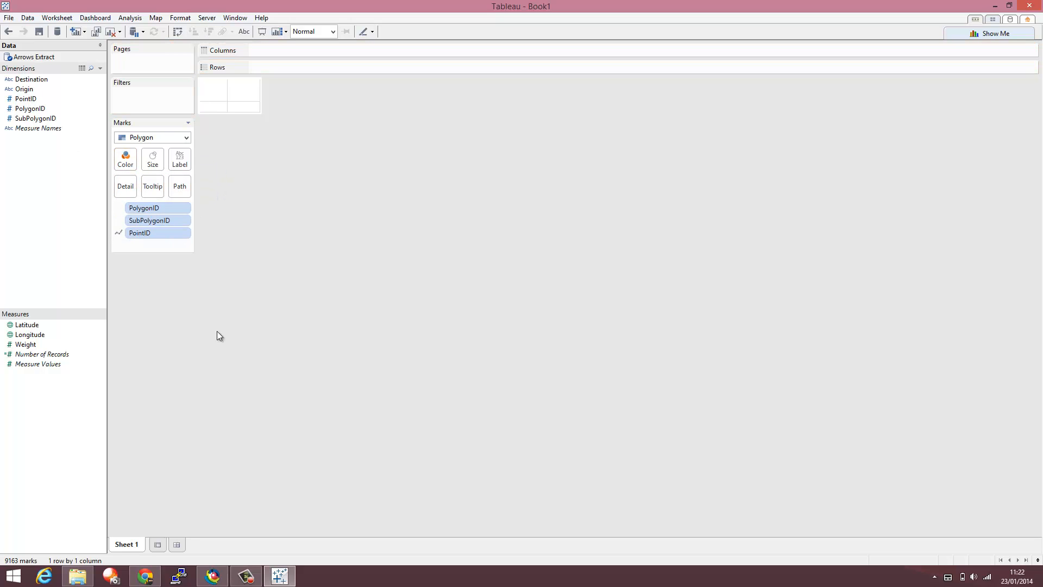
{"action": "mouse_move", "coordinate": [110, 380]}
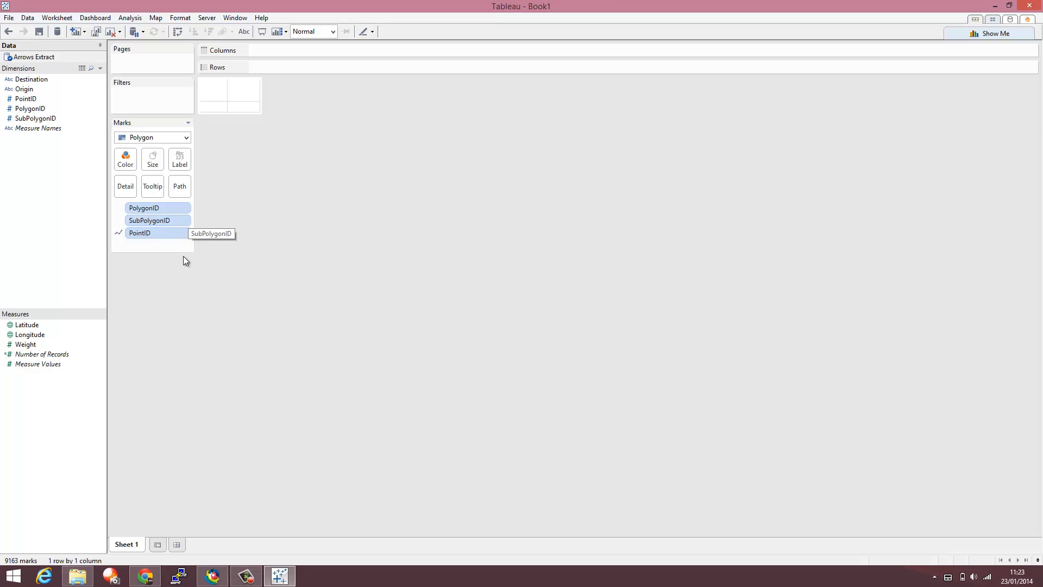
{"action": "mouse_move", "coordinate": [73, 307]}
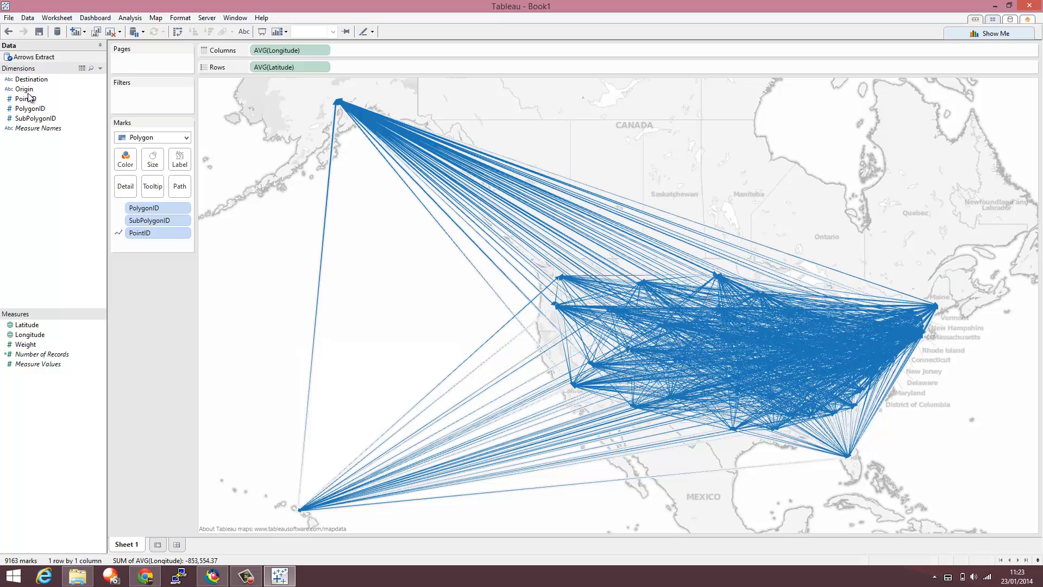
{"action": "mouse_move", "coordinate": [24, 89]}
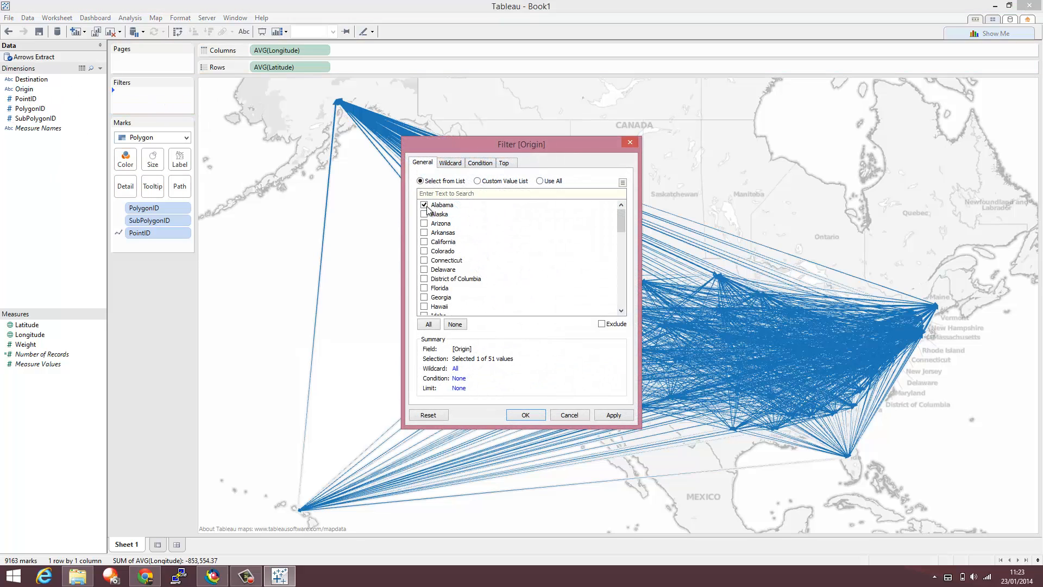
Filter Origin to Alabama, then show it as a single-value drop-down set to California
{"action": "left_click", "coordinate": [525, 415]}
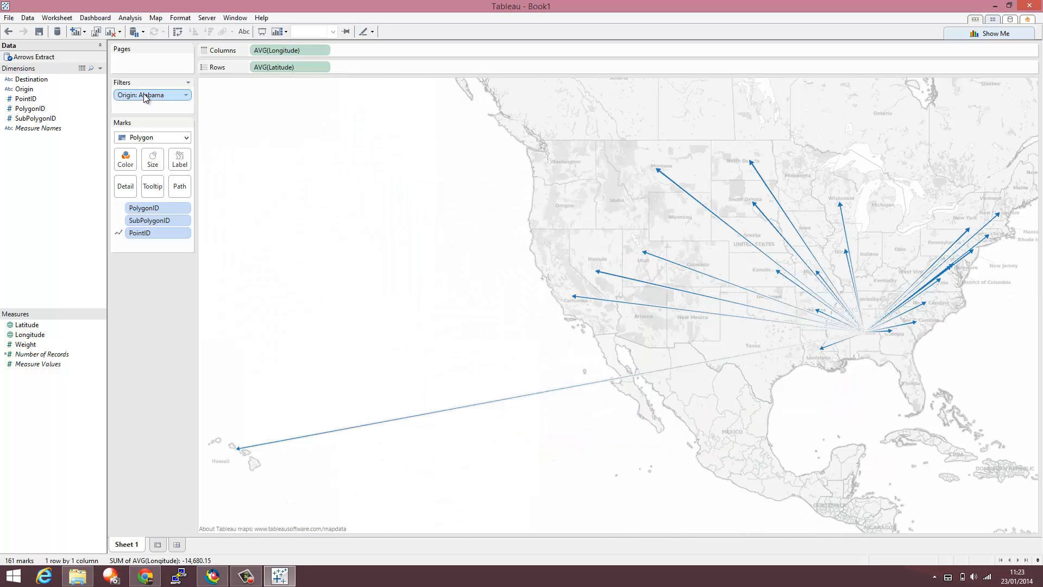
{"action": "left_click", "coordinate": [187, 94]}
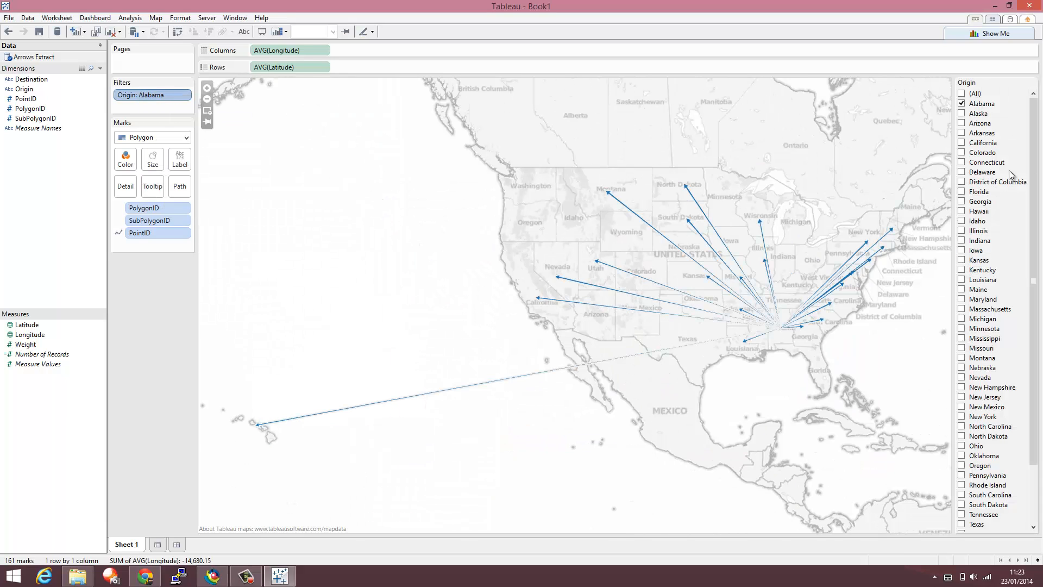
{"action": "left_click", "coordinate": [1023, 82]}
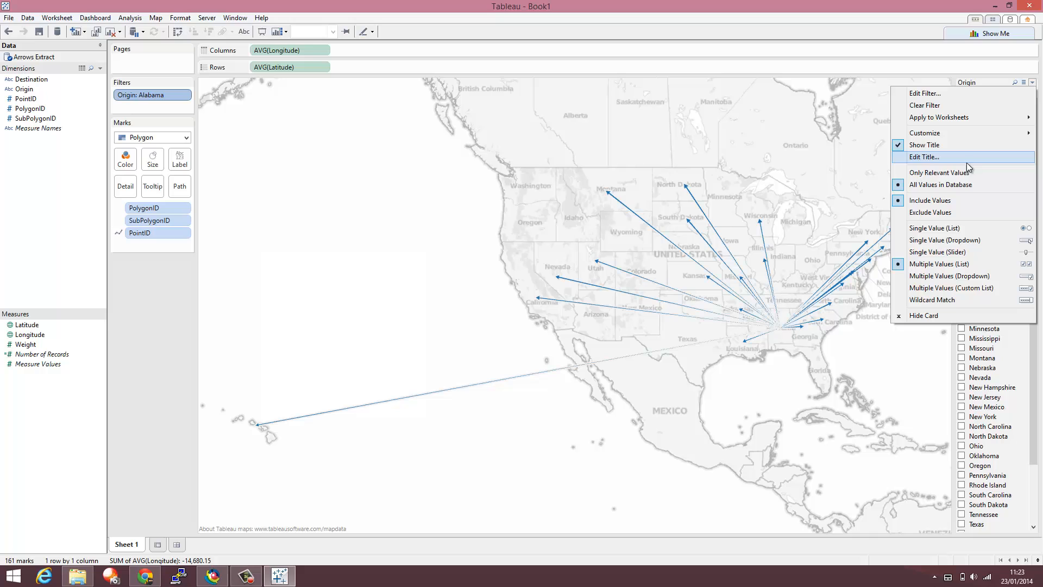
{"action": "left_click", "coordinate": [945, 240]}
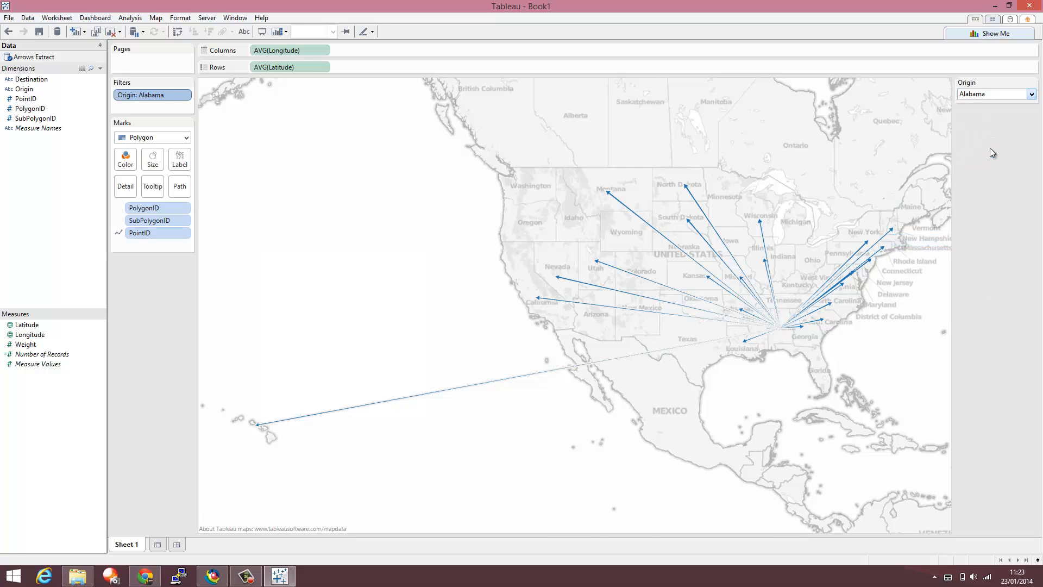
{"action": "left_click", "coordinate": [995, 93]}
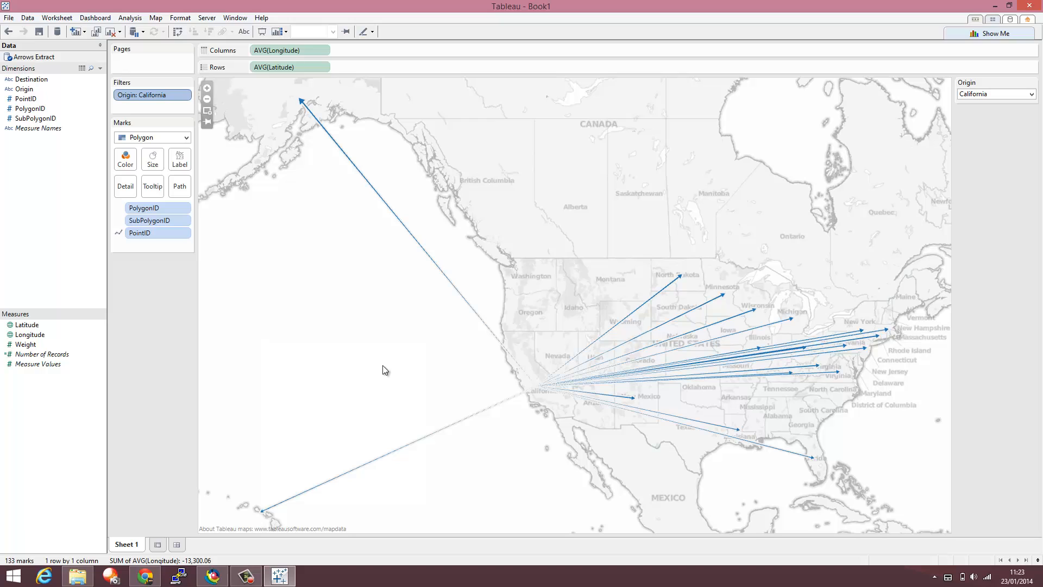
{"action": "mouse_move", "coordinate": [33, 349]}
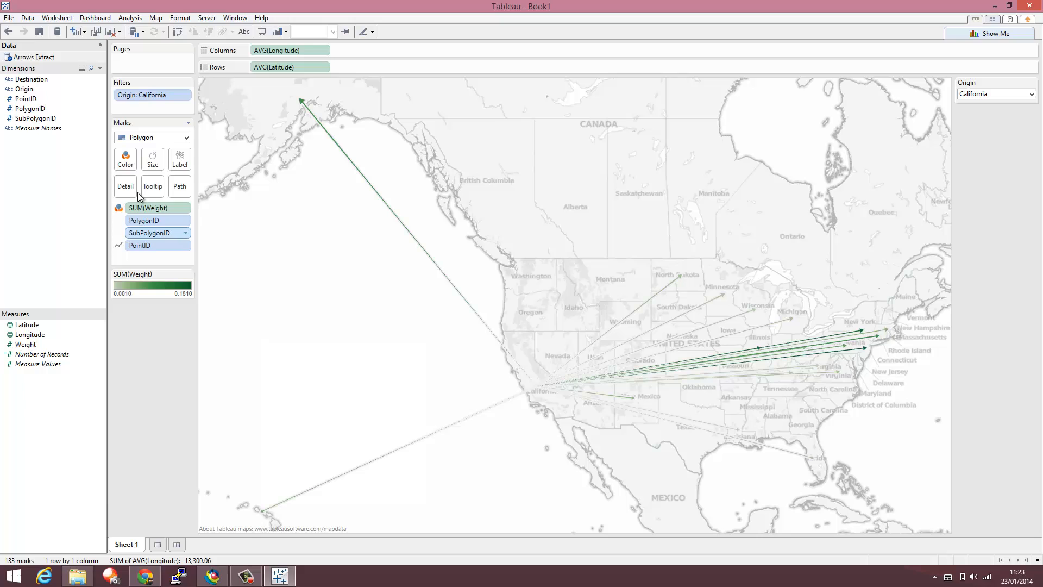
Apply the Red gradient palette to the arrow colours through Edit Colors
{"action": "left_click", "coordinate": [125, 159]}
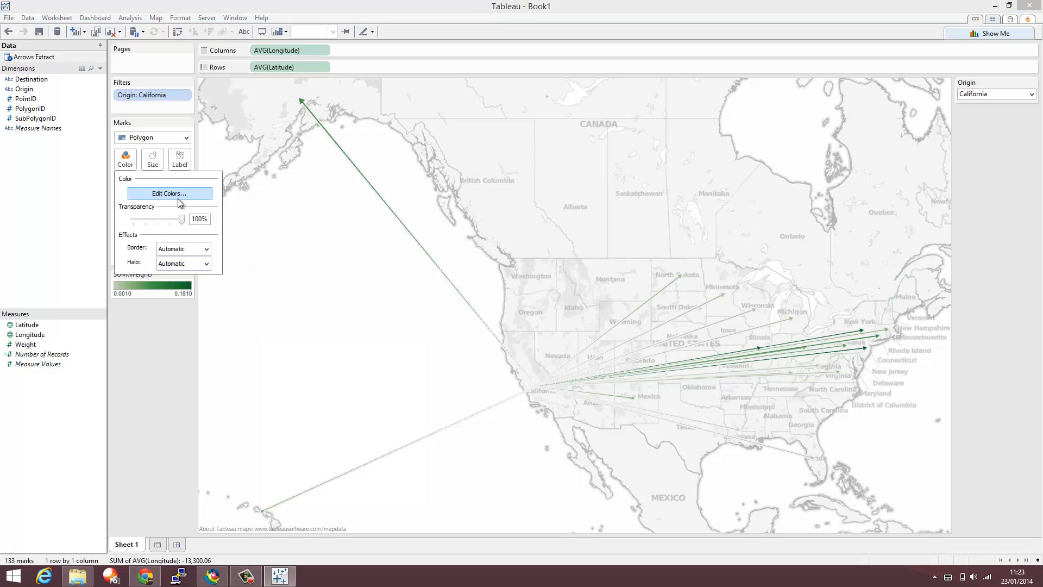
{"action": "left_click", "coordinate": [170, 193]}
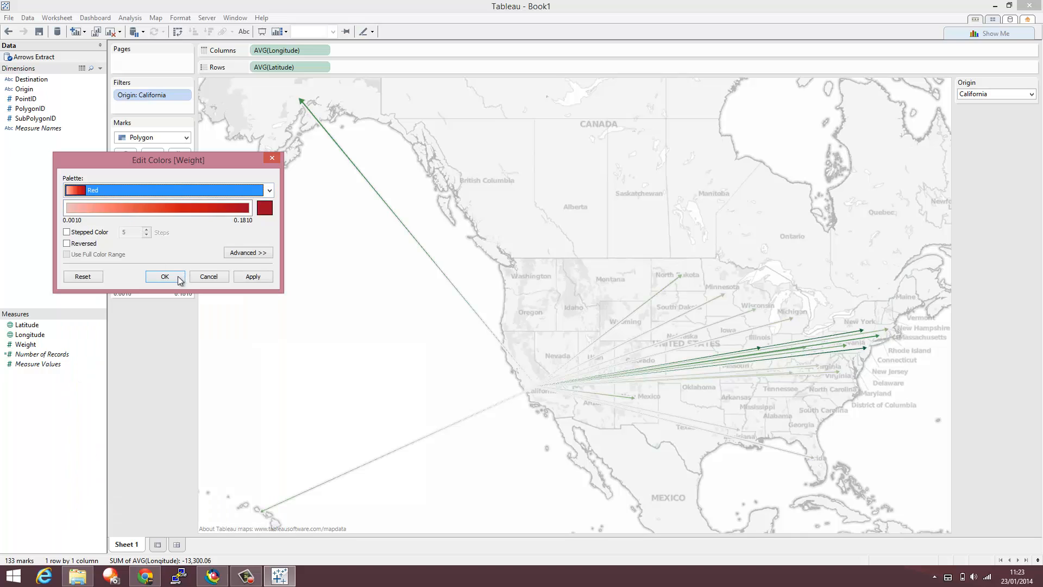
{"action": "left_click", "coordinate": [165, 276]}
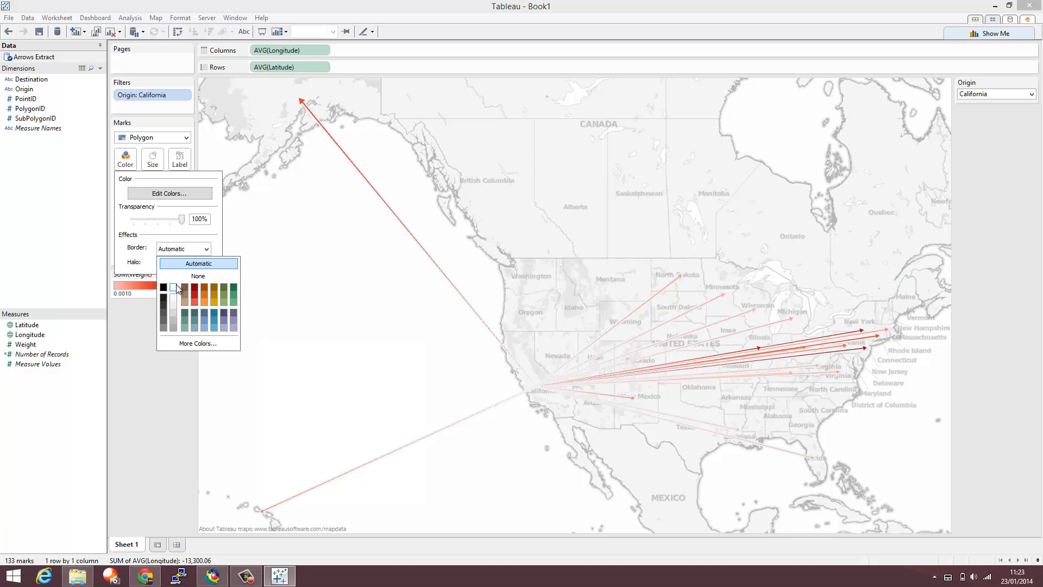
{"action": "left_click", "coordinate": [196, 276]}
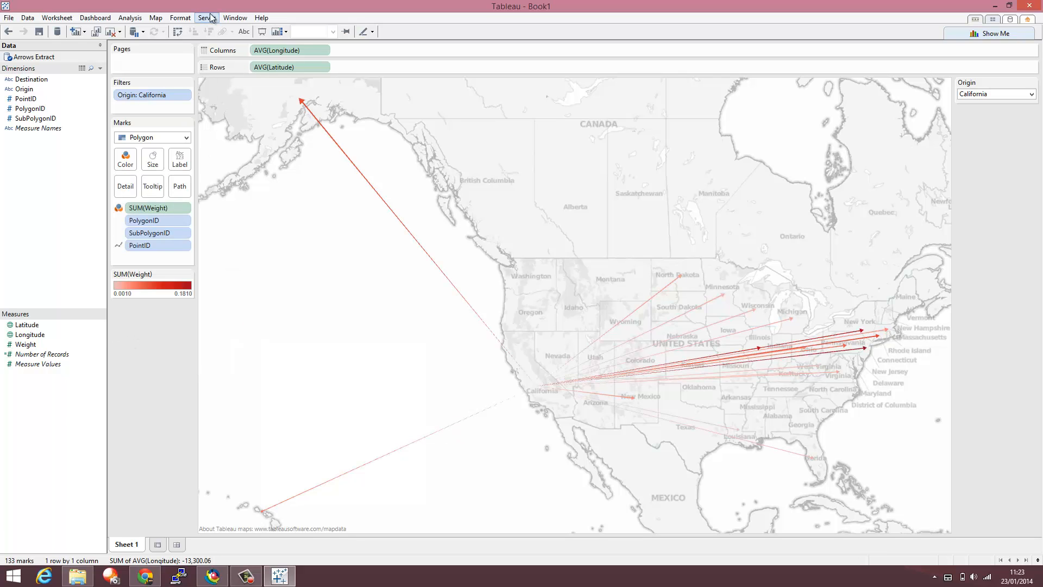
Apply a dark map style and switch Origin through Hawaii, Massachusetts and Oklahoma
{"action": "left_click", "coordinate": [130, 17]}
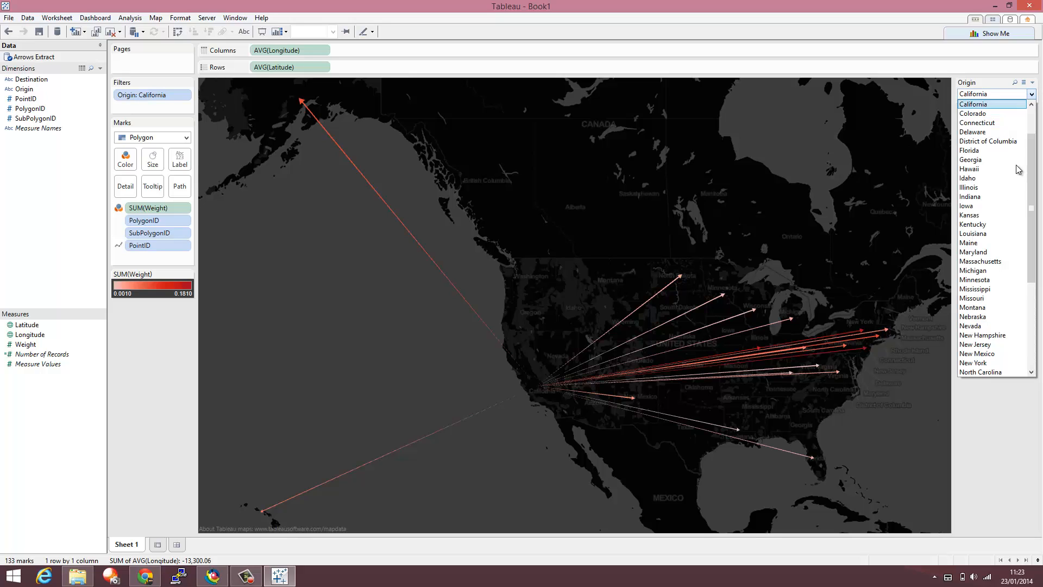
{"action": "left_click", "coordinate": [970, 169]}
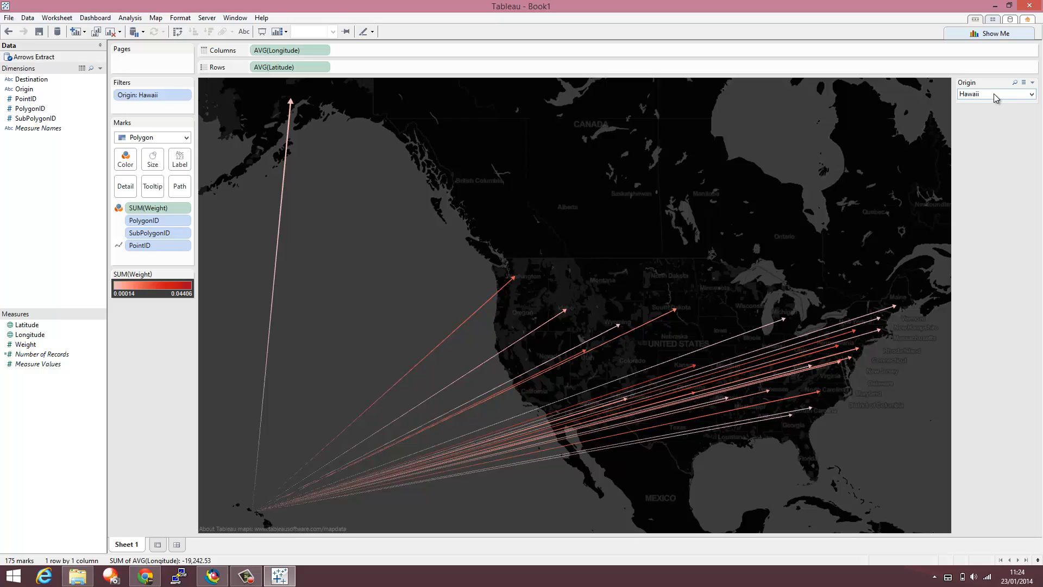
{"action": "mouse_move", "coordinate": [1000, 100]}
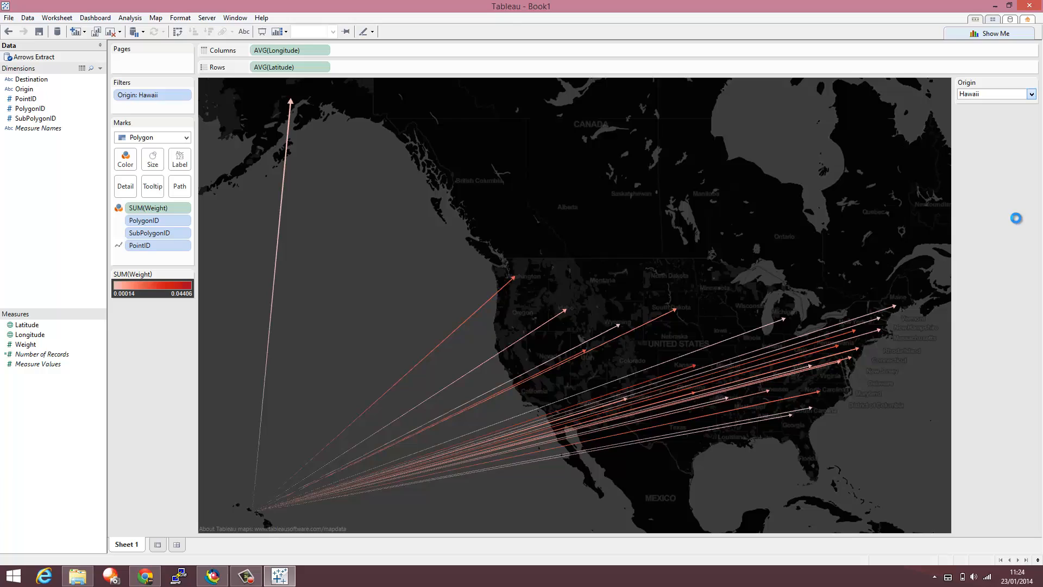
{"action": "left_click", "coordinate": [996, 94]}
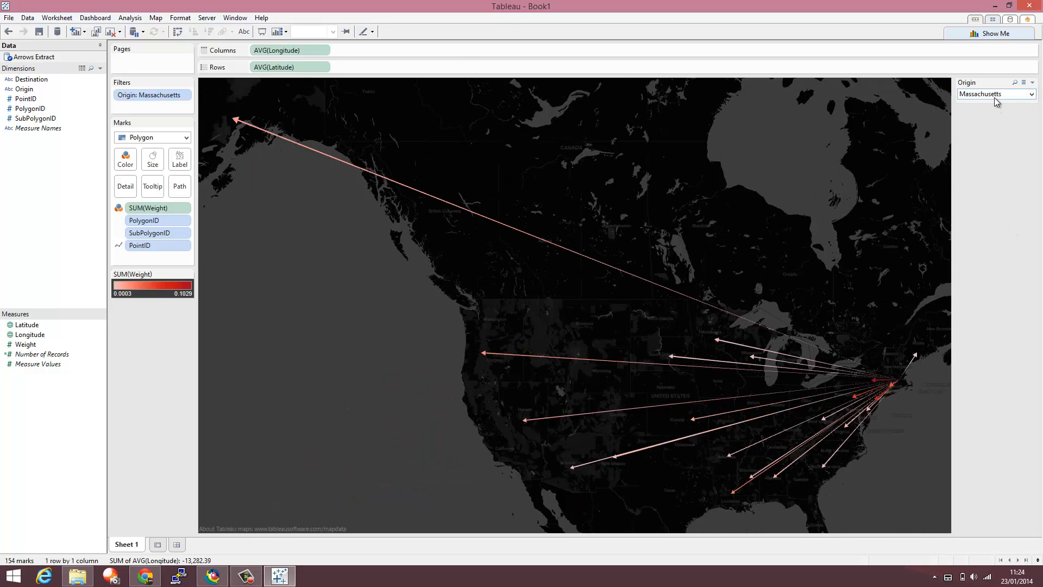
{"action": "left_click", "coordinate": [995, 94]}
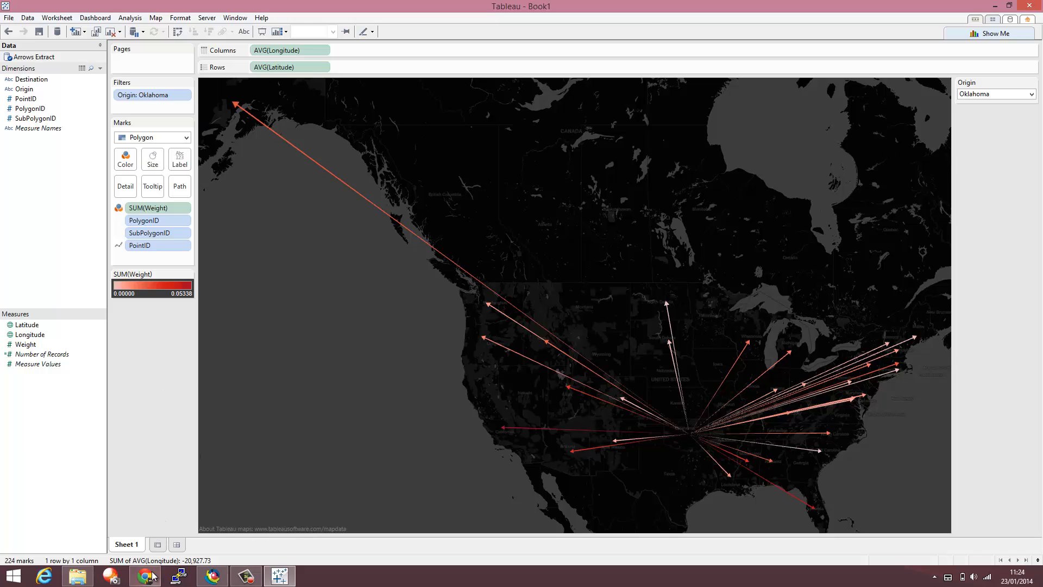
{"action": "left_click", "coordinate": [145, 576]}
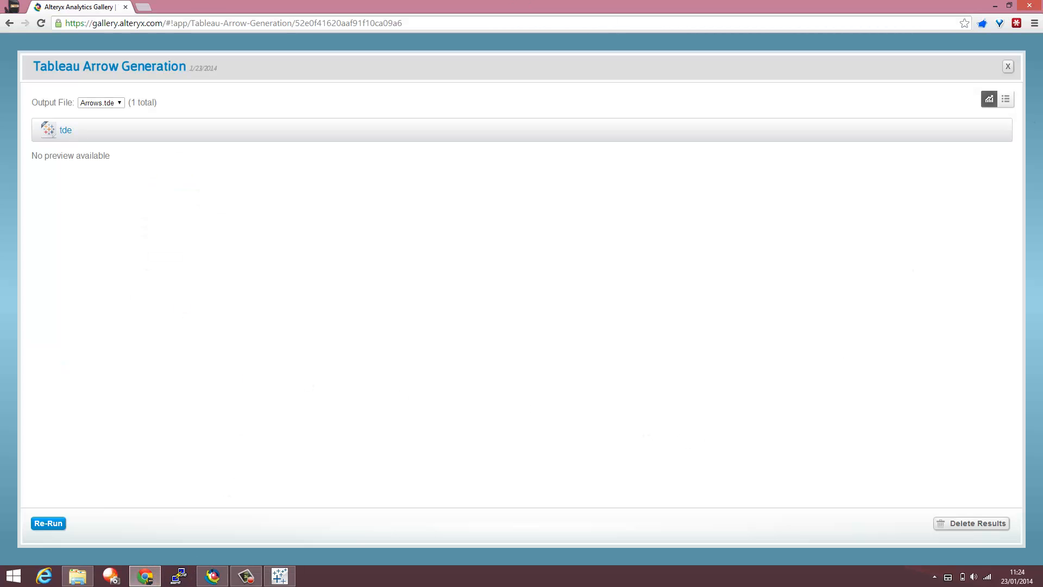
Close the run results and download the Tableau Arrow Generation app package
{"action": "left_click", "coordinate": [1008, 65]}
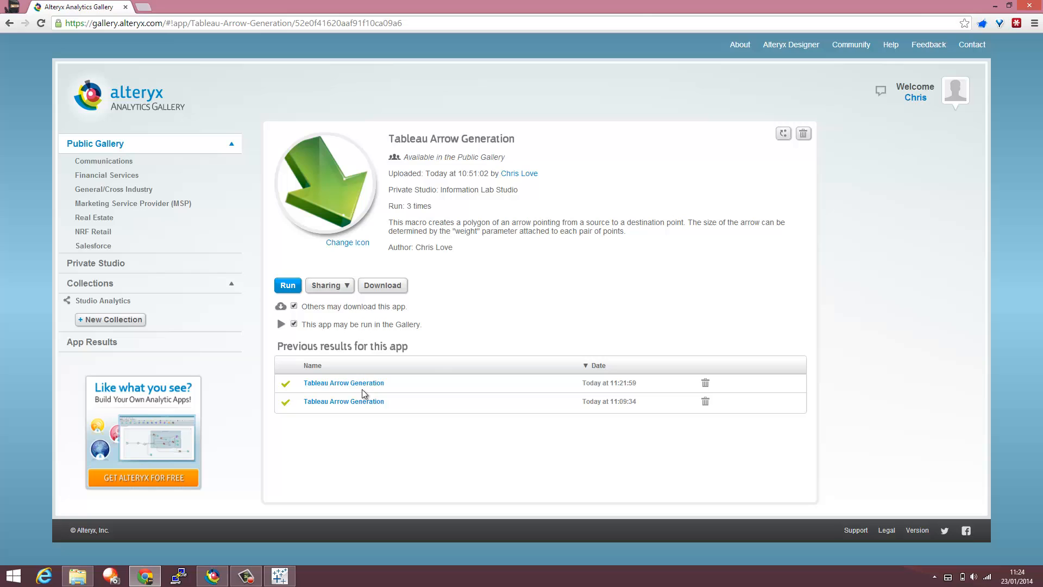
{"action": "mouse_move", "coordinate": [395, 264]}
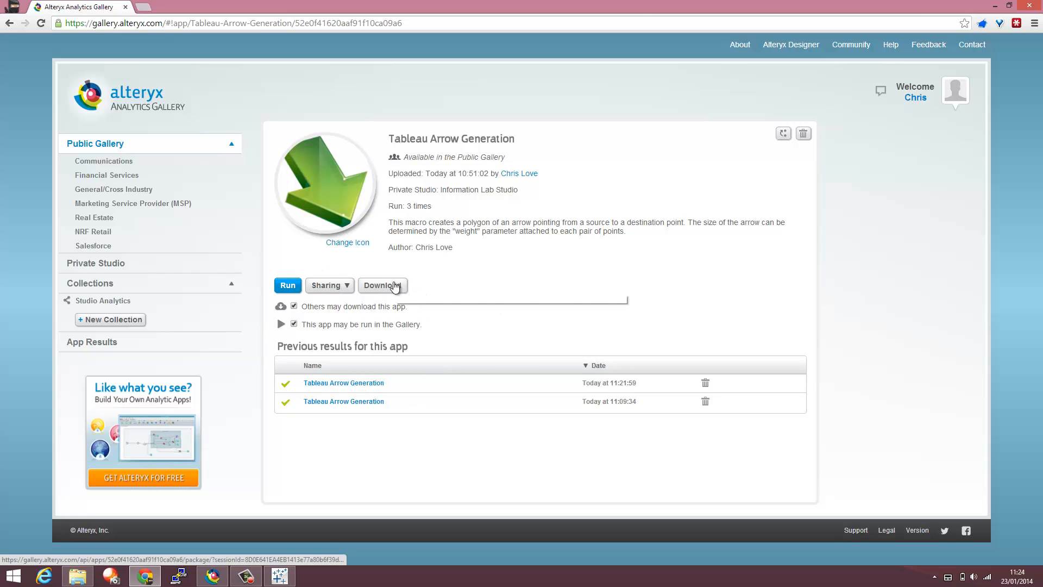
{"action": "mouse_move", "coordinate": [383, 285]}
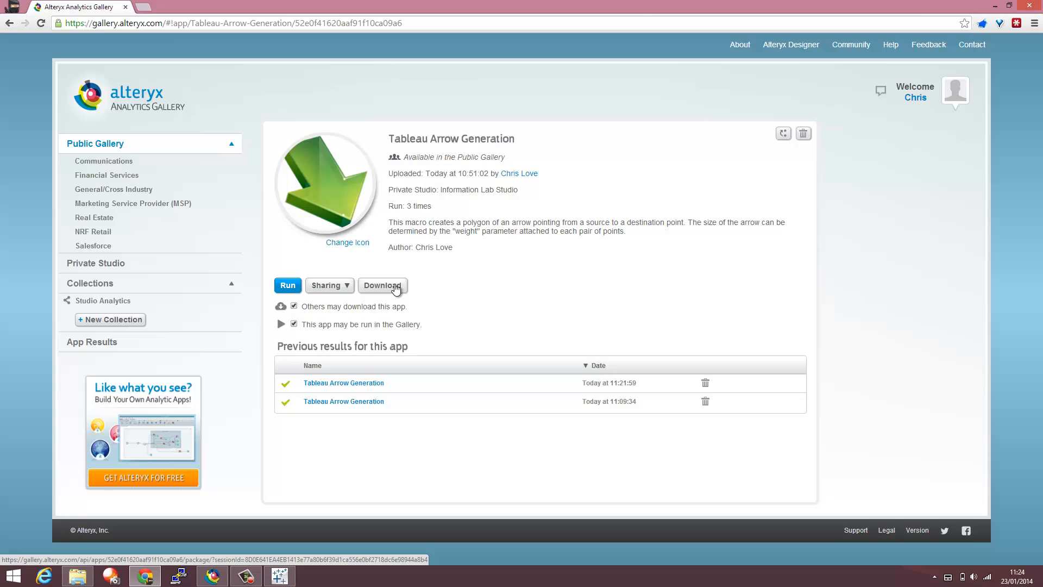
{"action": "left_click", "coordinate": [381, 285]}
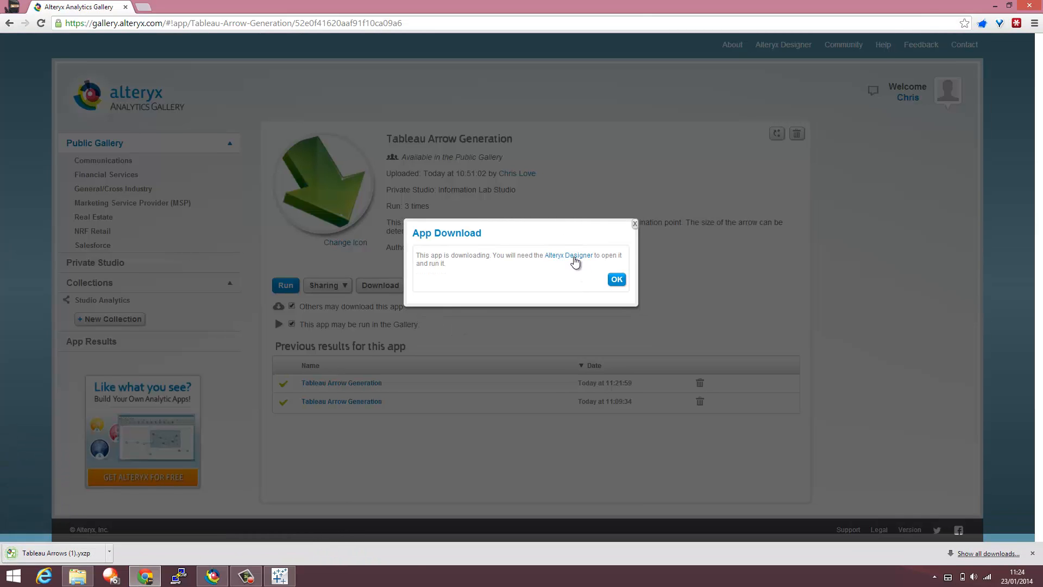
{"action": "mouse_move", "coordinate": [568, 255]}
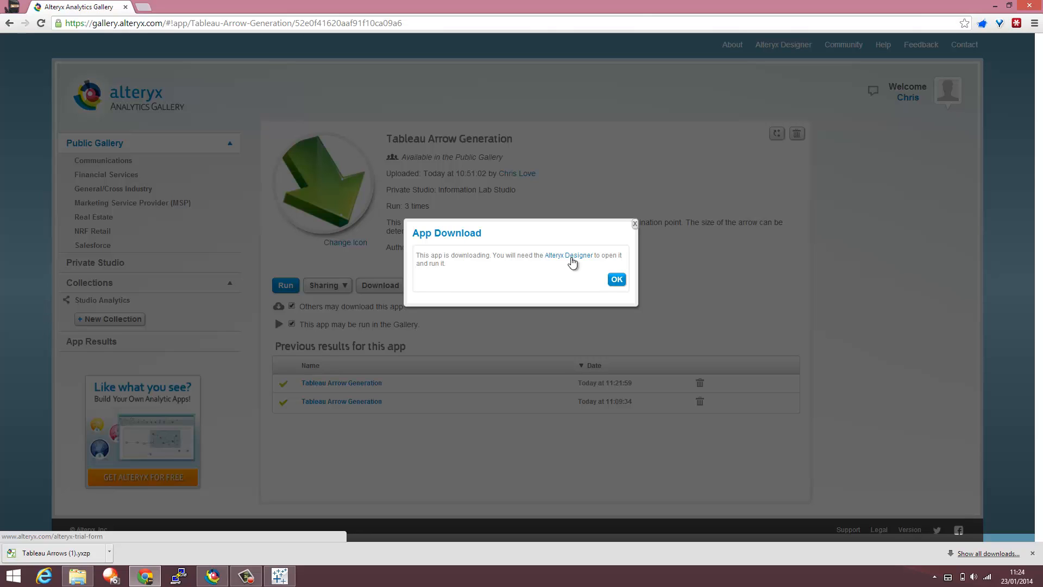
{"action": "mouse_move", "coordinate": [561, 275]}
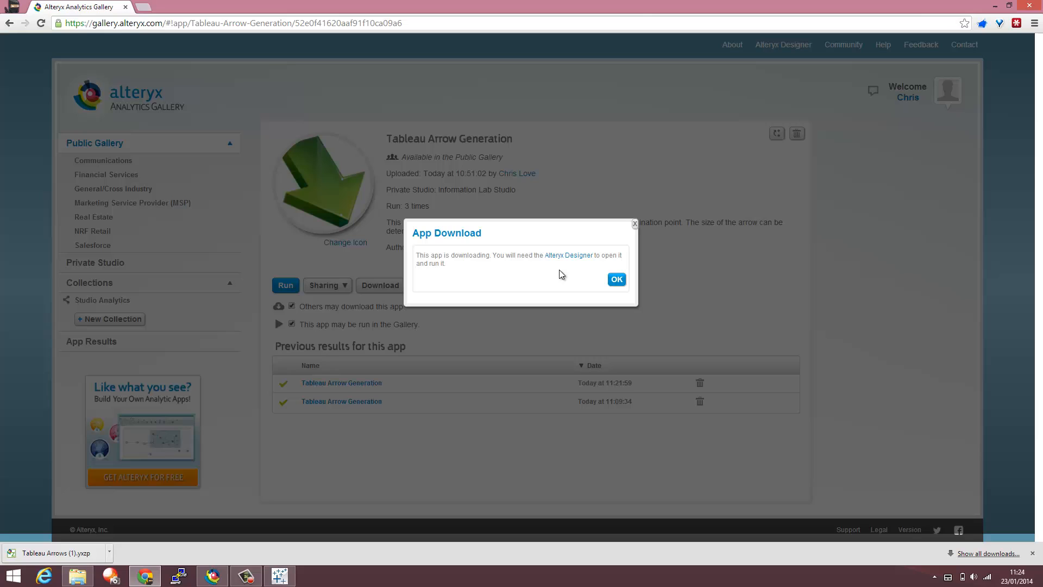
{"action": "mouse_move", "coordinate": [581, 278]}
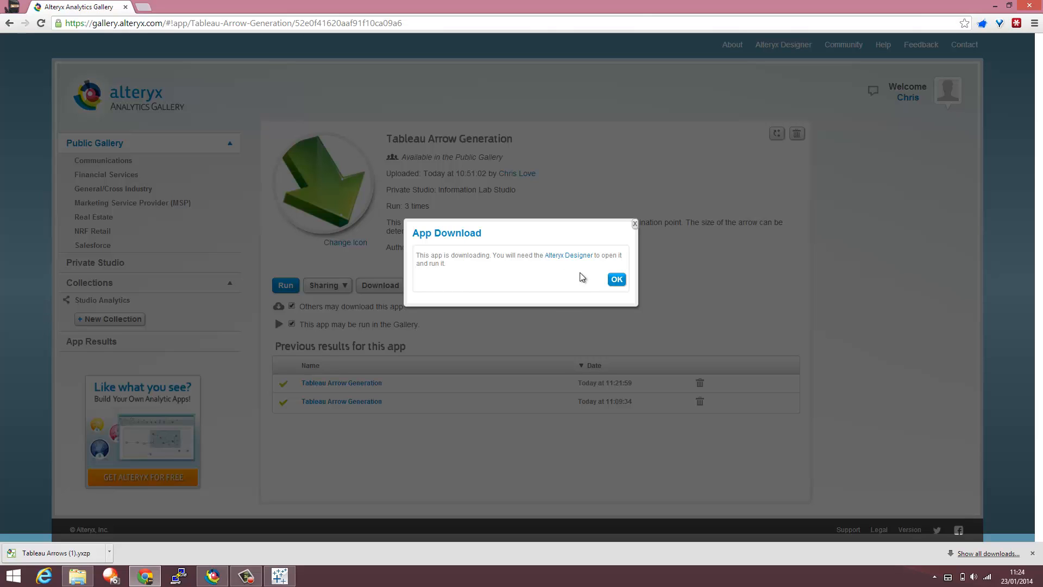
{"action": "mouse_move", "coordinate": [519, 265]}
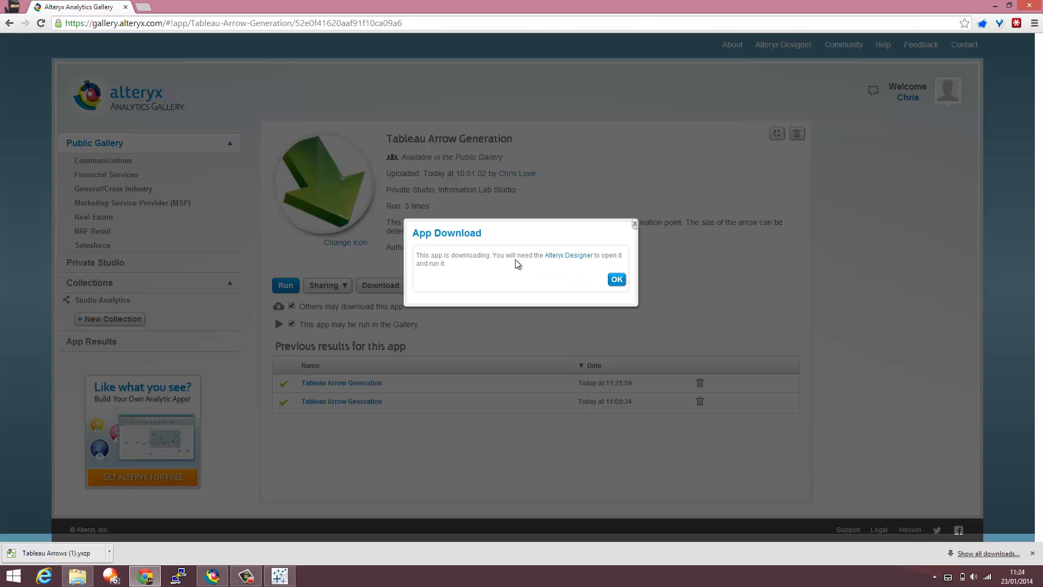
{"action": "mouse_move", "coordinate": [551, 284]}
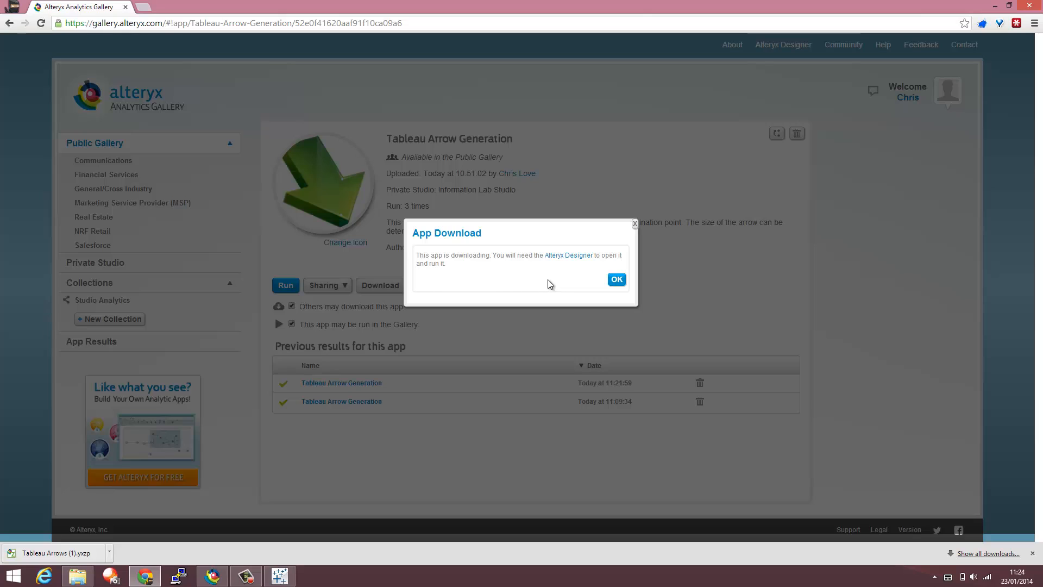